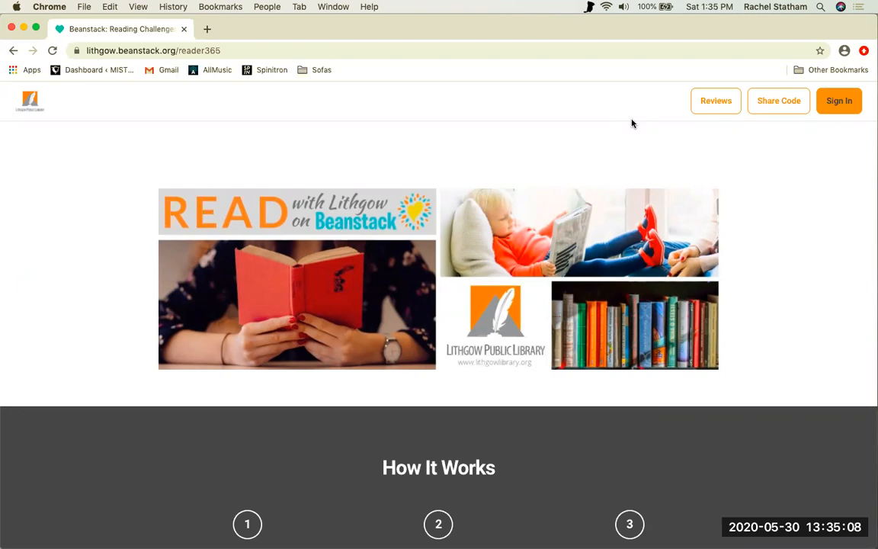
# Scroll the Lithgow Beanstack home page down to the Summer Reading 2020 registration section.
pyautogui.scroll(-3)
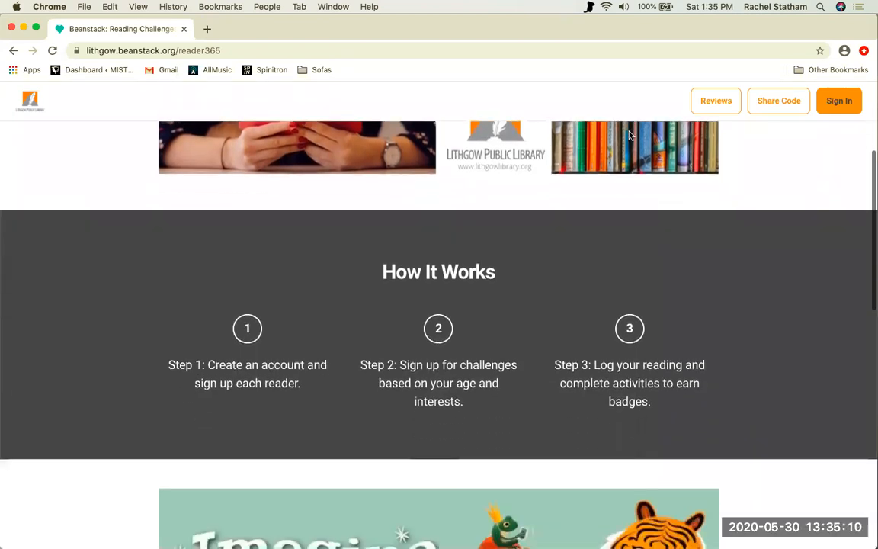
pyautogui.scroll(-3)
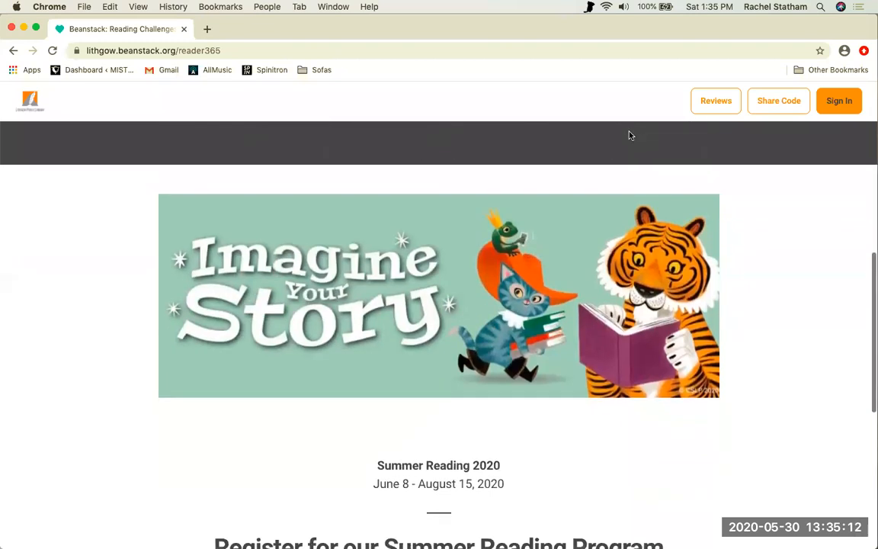
pyautogui.scroll(-3)
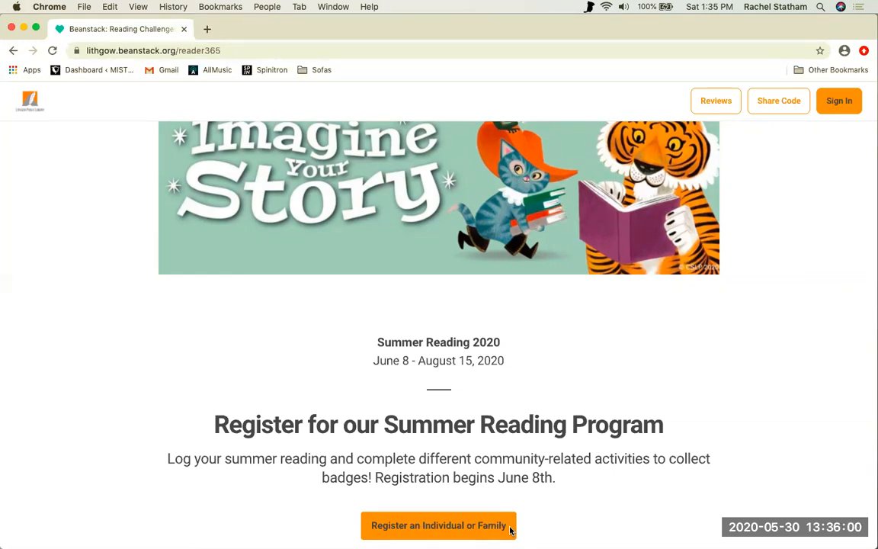
# Start an individual or family registration, answering No to prior Beanstack use.
pyautogui.click(438, 525)
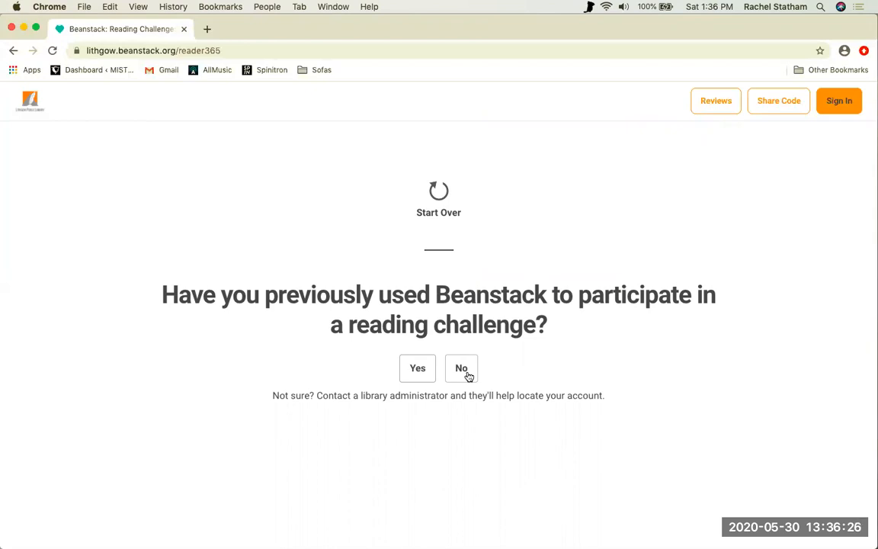
pyautogui.click(461, 368)
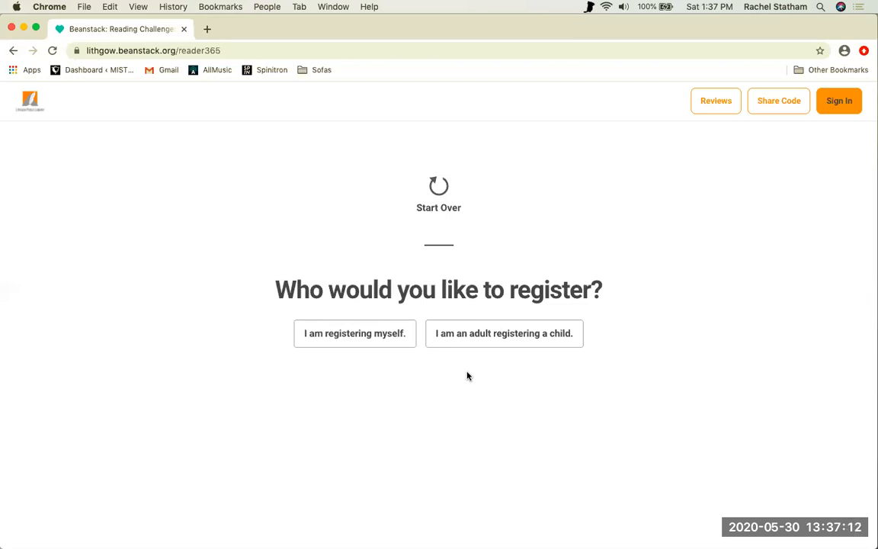
pyautogui.moveTo(395, 351)
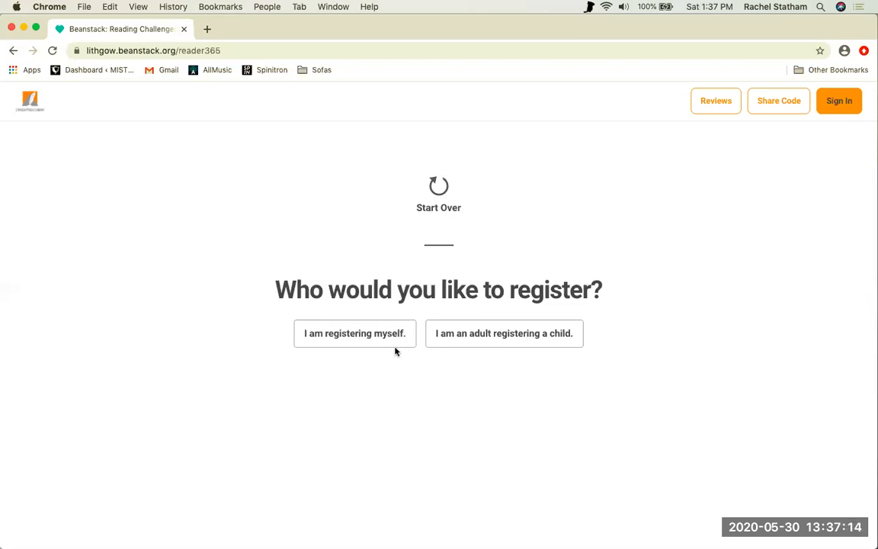
pyautogui.moveTo(403, 347)
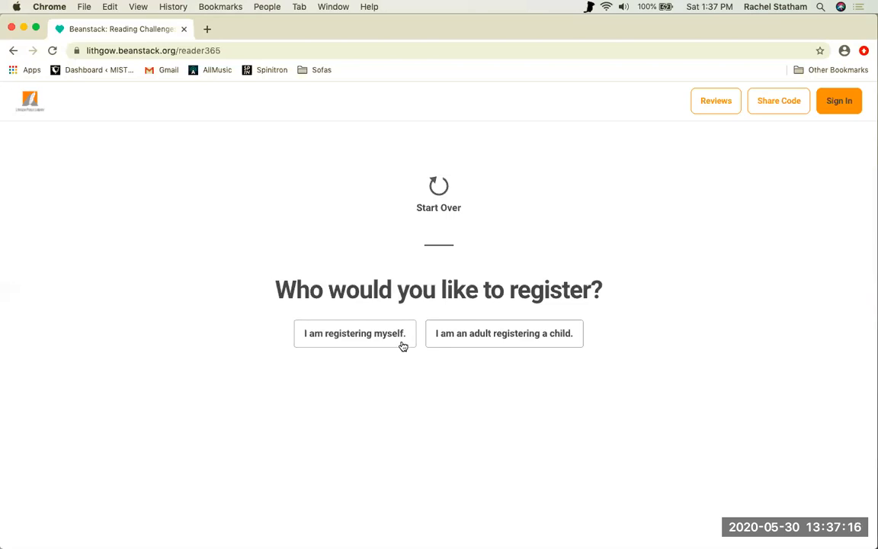
# Register yourself as the reader with name Jane Doe and username ilove2read.
pyautogui.click(354, 333)
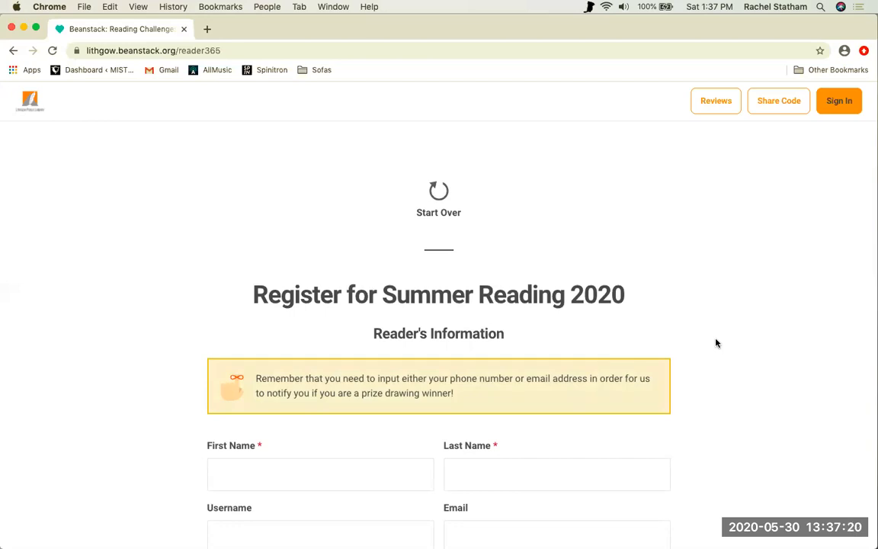
pyautogui.moveTo(576, 350)
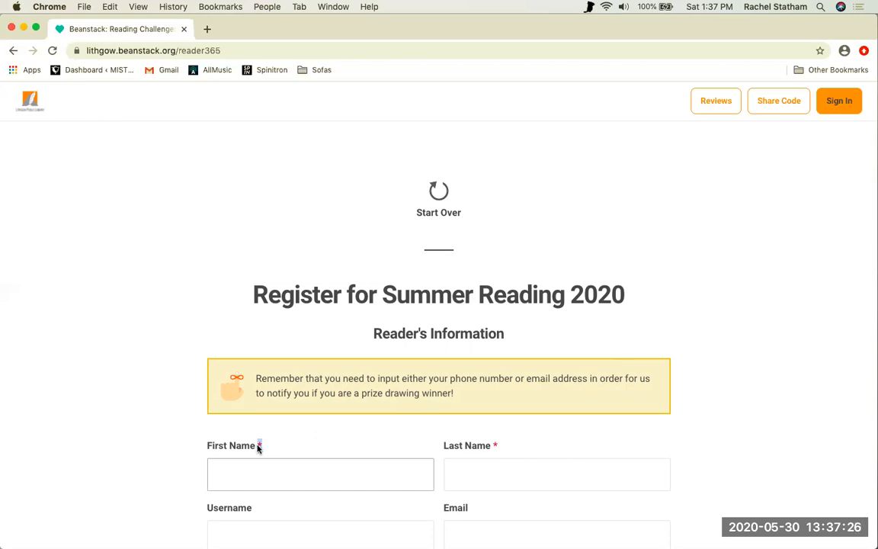
pyautogui.click(320, 473)
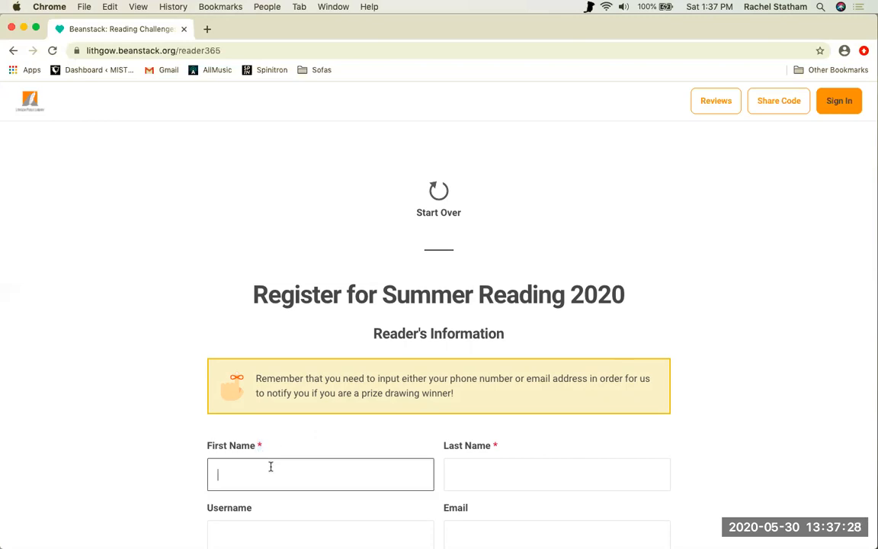
pyautogui.write('Jane')
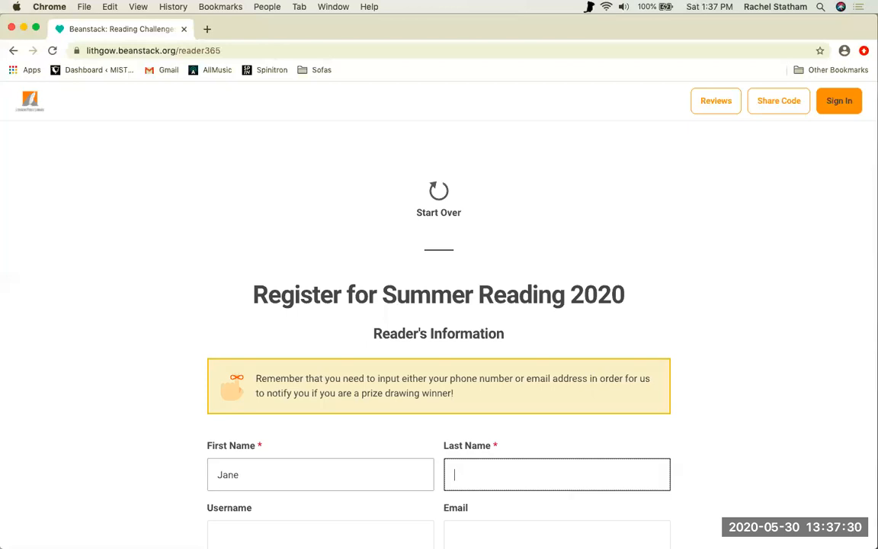
pyautogui.write('Doe')
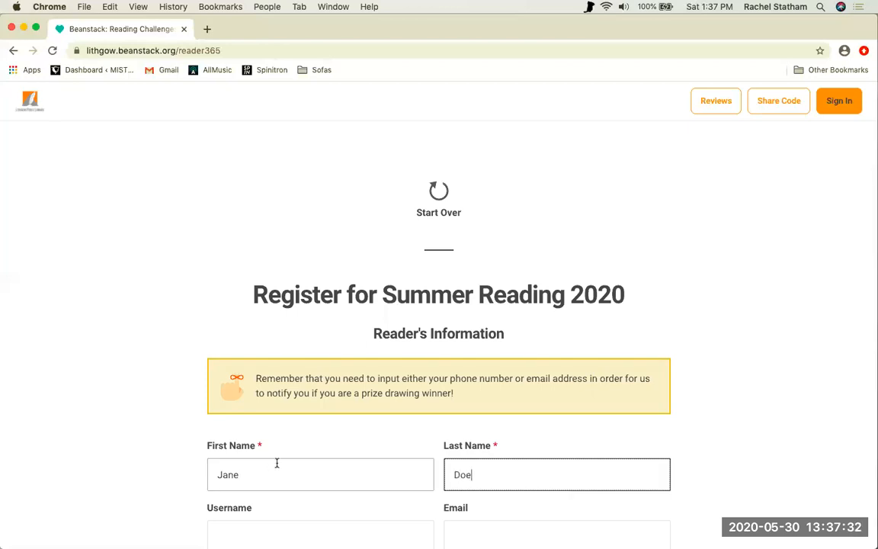
pyautogui.moveTo(790, 450)
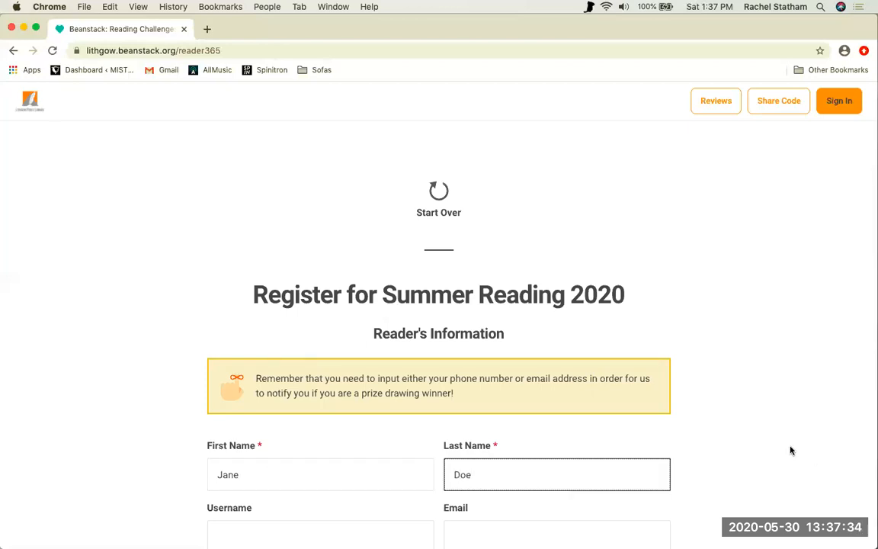
pyautogui.scroll(-3)
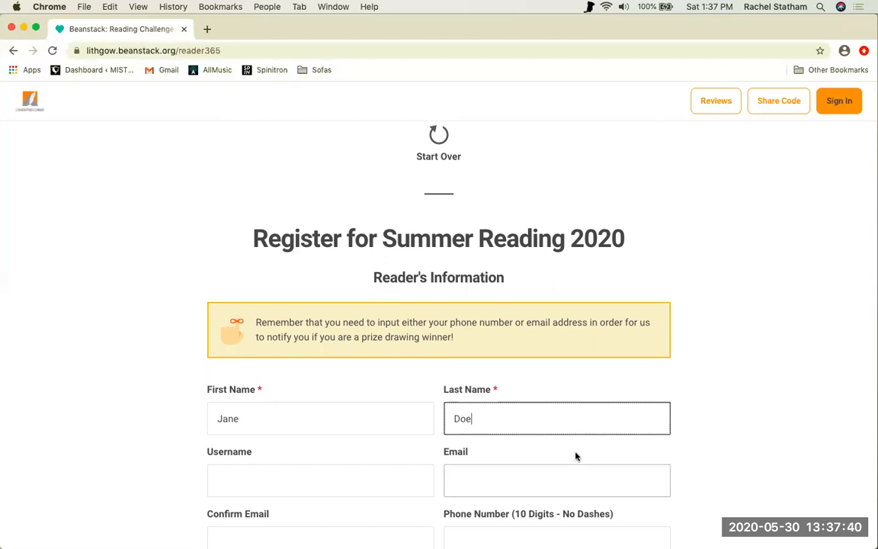
pyautogui.write('ilov')
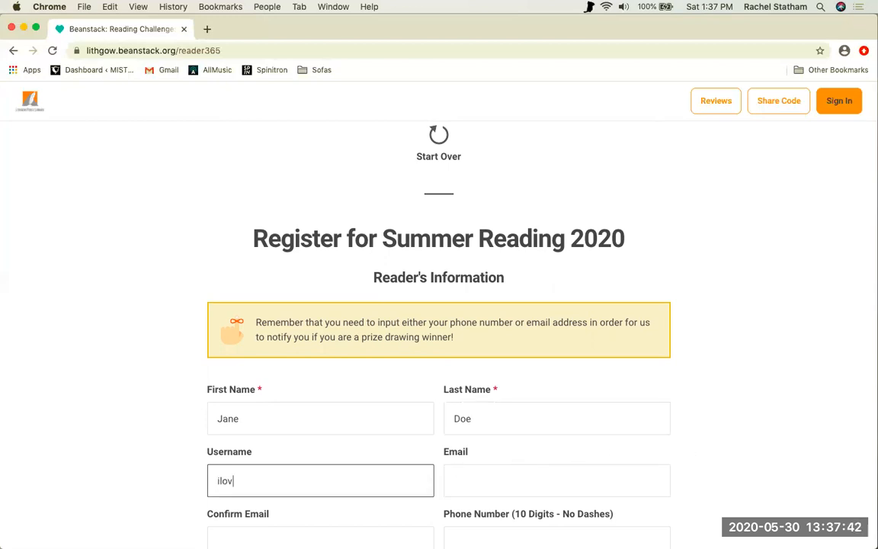
pyautogui.write('e2read')
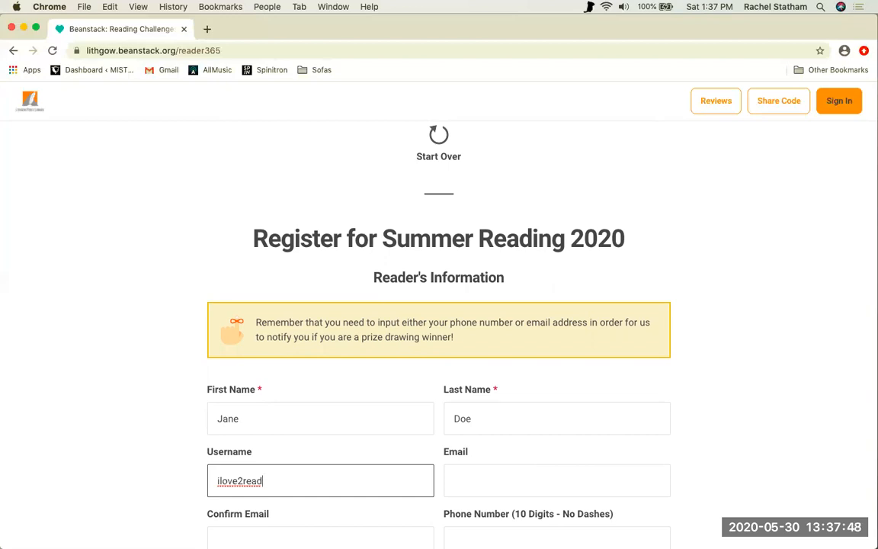
pyautogui.click(557, 480)
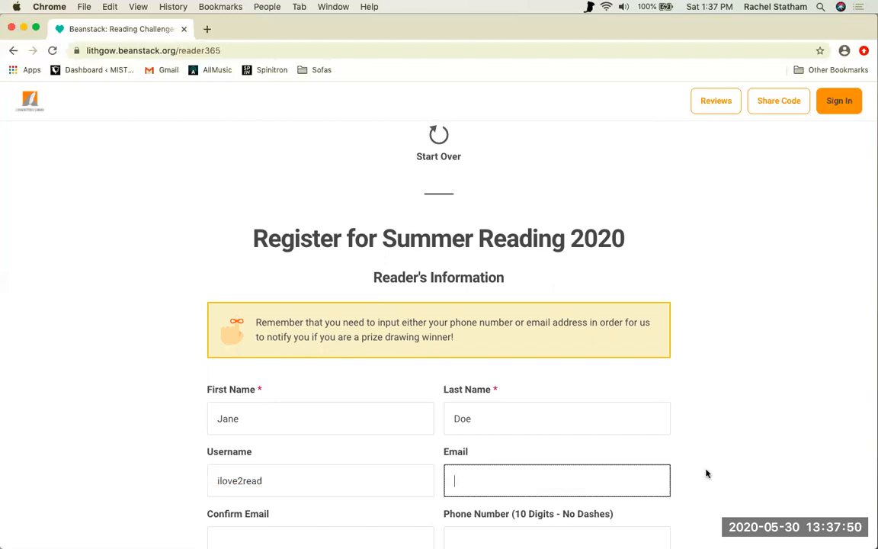
pyautogui.scroll(-3)
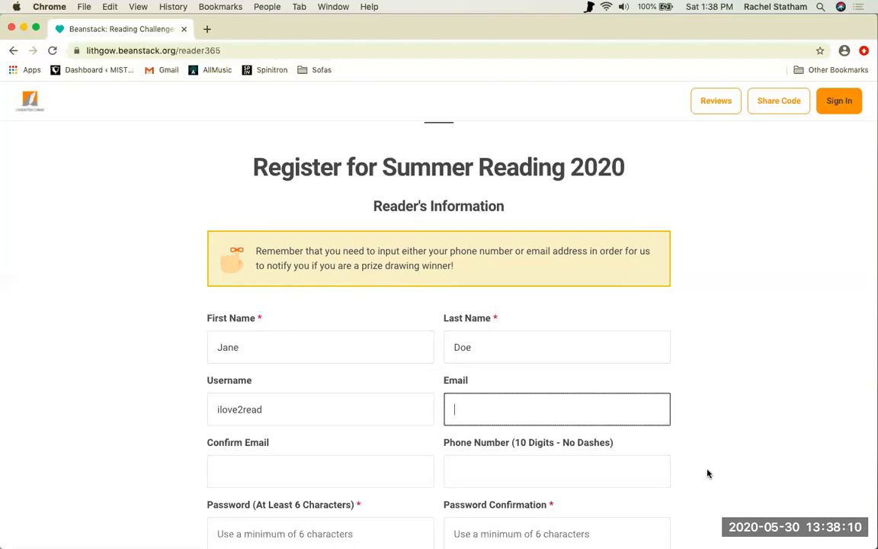
pyautogui.click(320, 470)
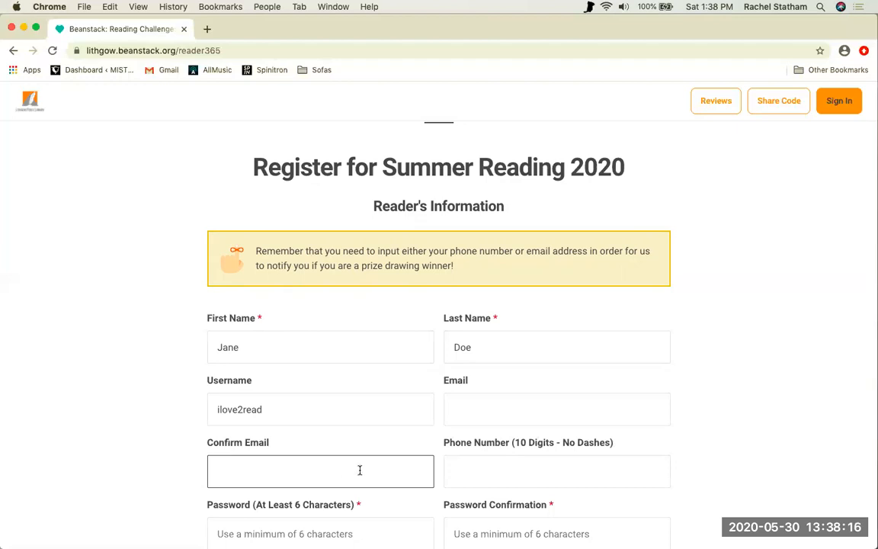
pyautogui.click(556, 470)
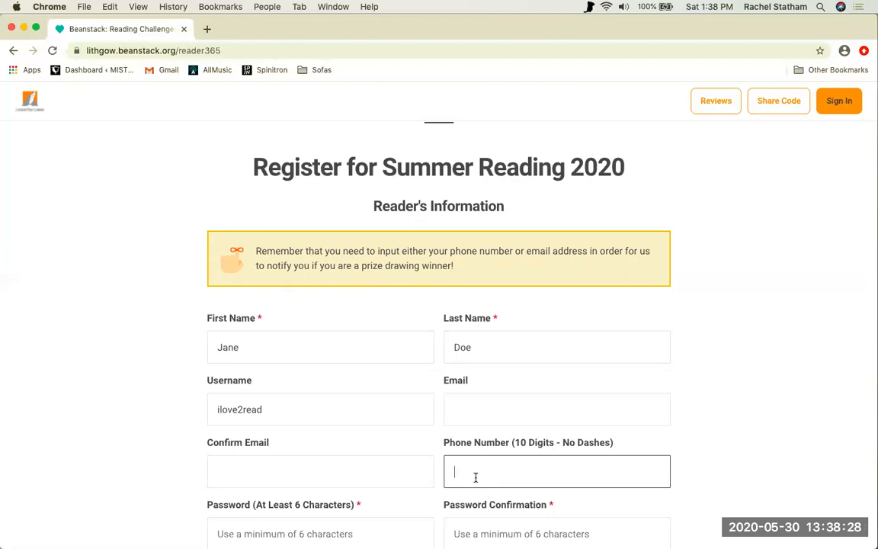
pyautogui.write('20712')
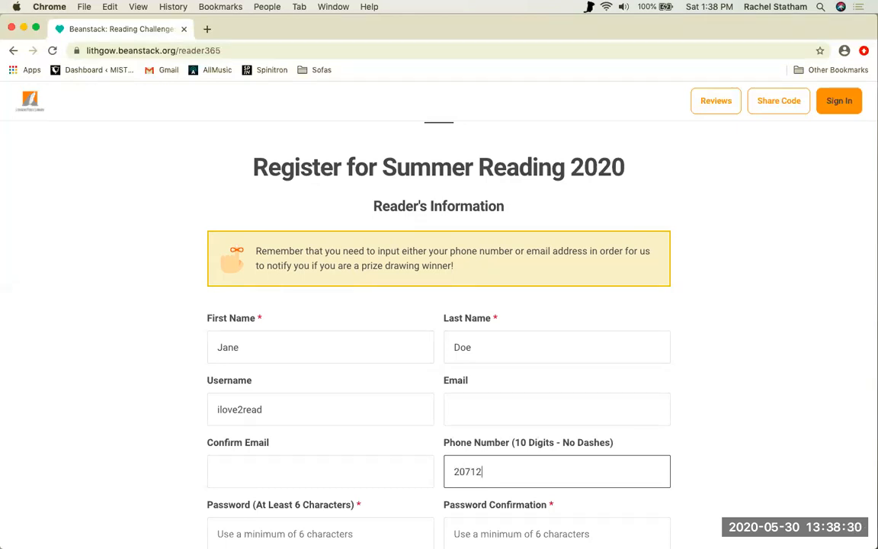
pyautogui.write('234567')
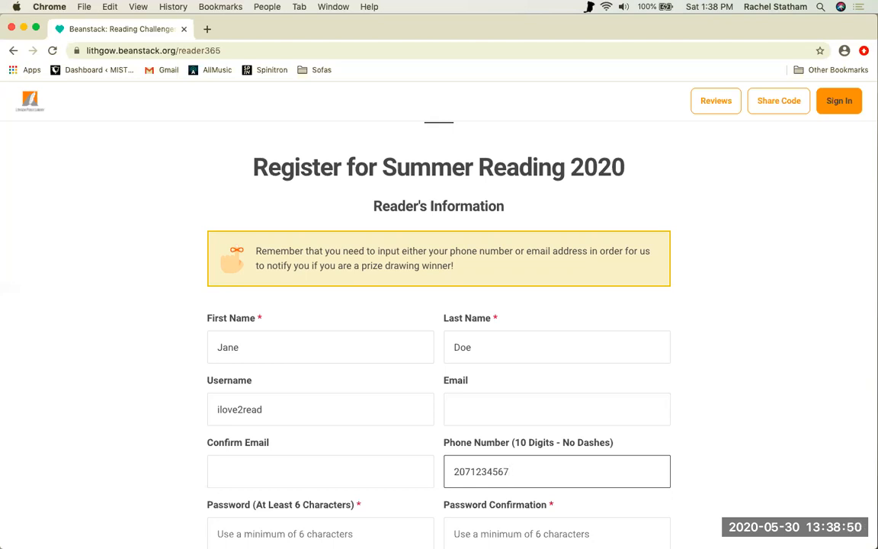
# Set the reader's age to 29 on the registration form.
pyautogui.scroll(-3)
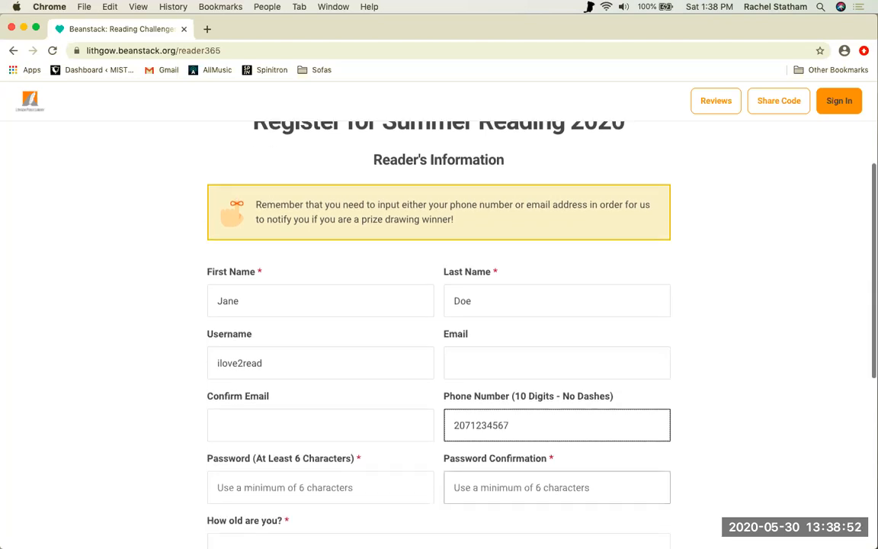
pyautogui.scroll(-3)
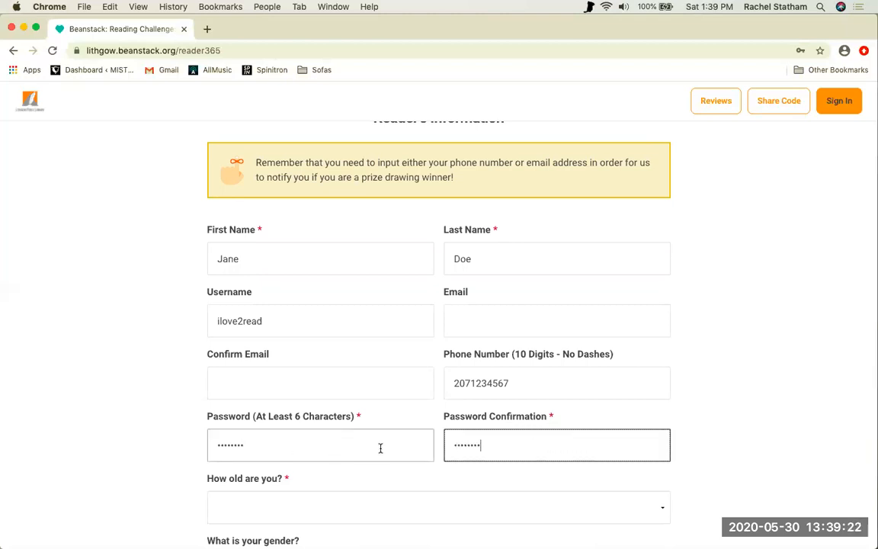
pyautogui.scroll(-3)
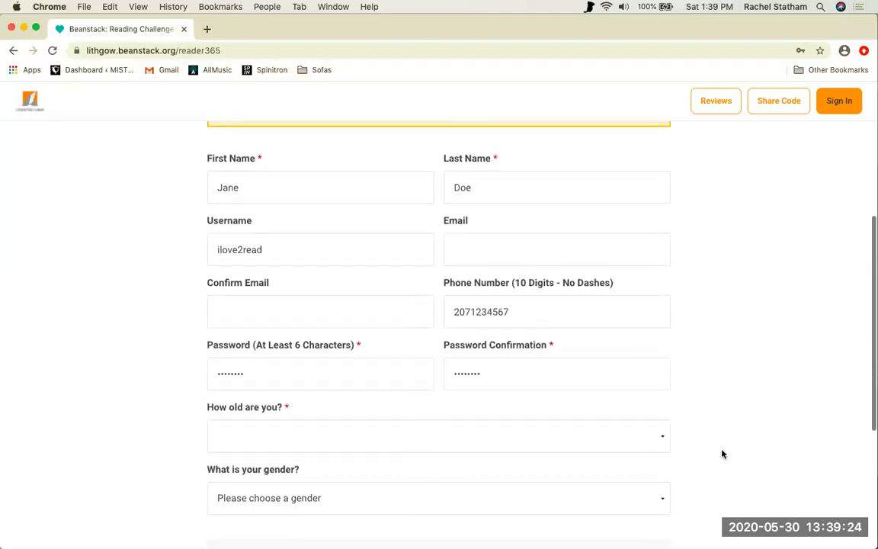
pyautogui.scroll(-3)
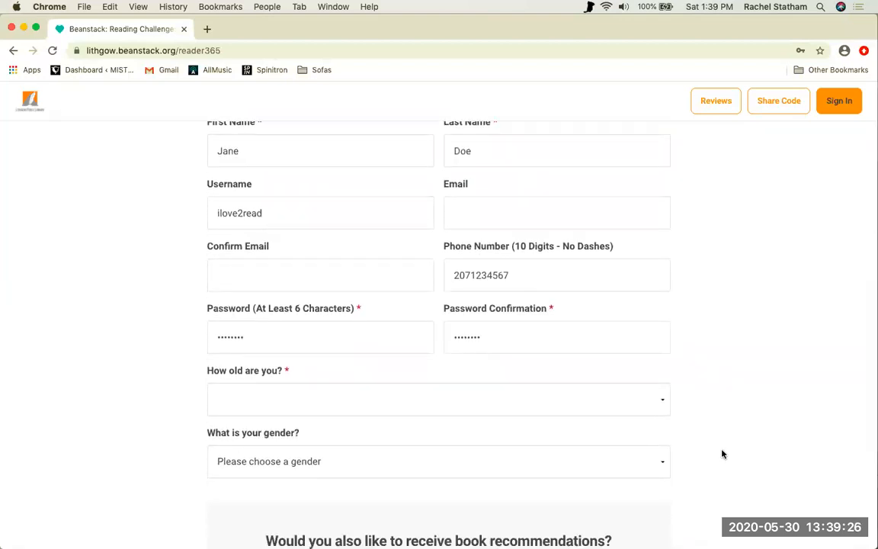
pyautogui.moveTo(716, 448)
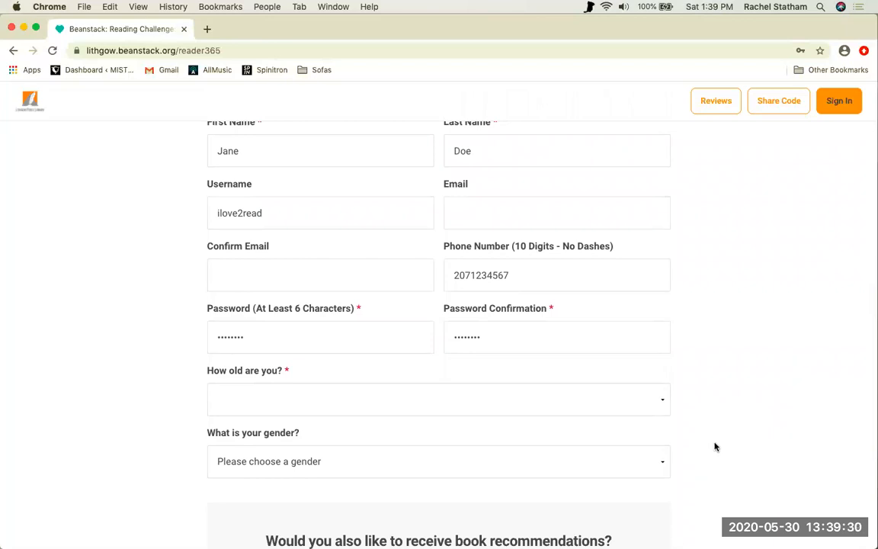
pyautogui.click(438, 399)
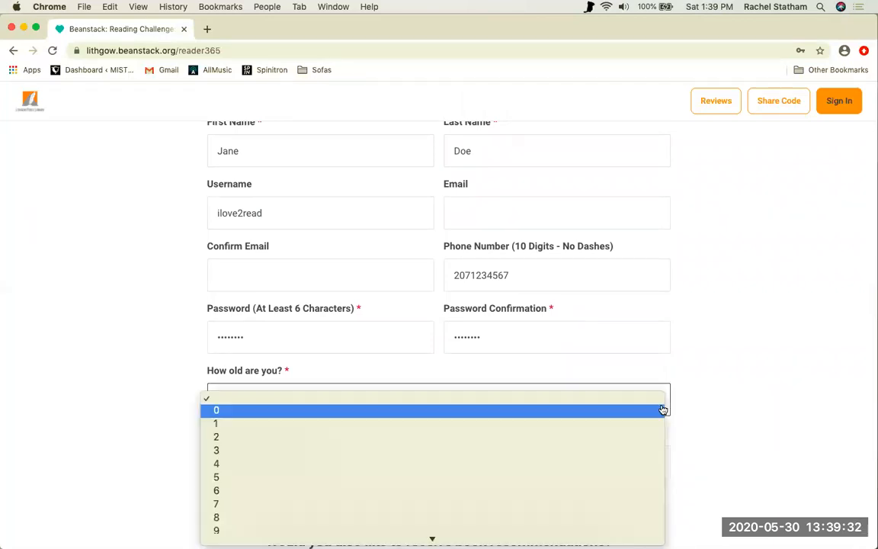
pyautogui.moveTo(631, 427)
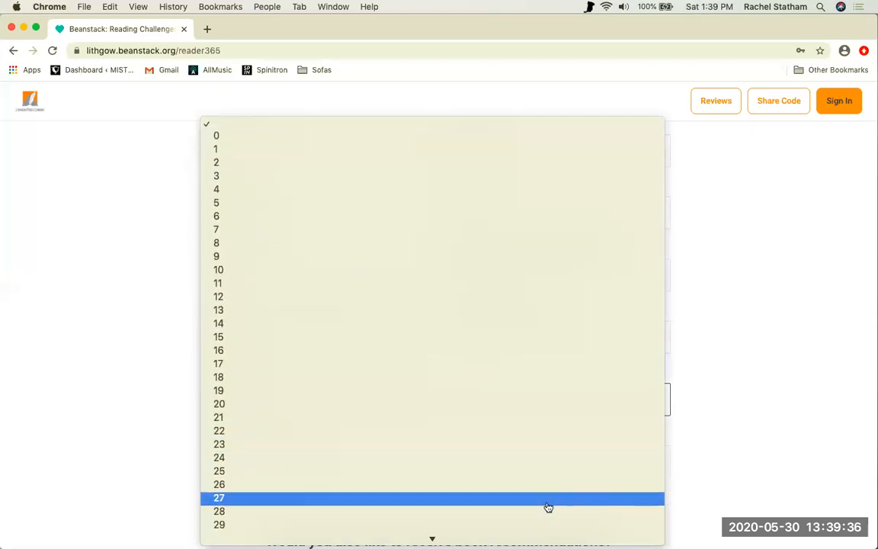
pyautogui.click(219, 524)
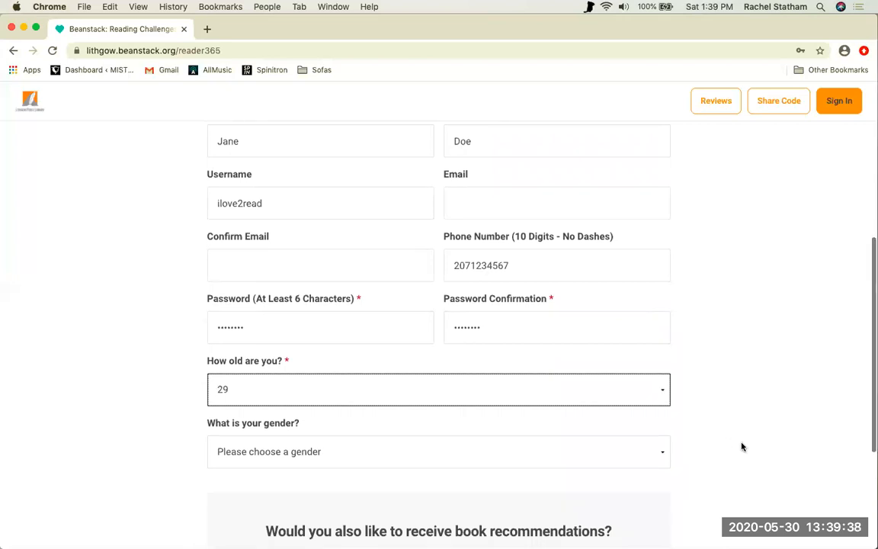
# Set gender to Prefer not to respond and scroll down to the Next button.
pyautogui.scroll(-3)
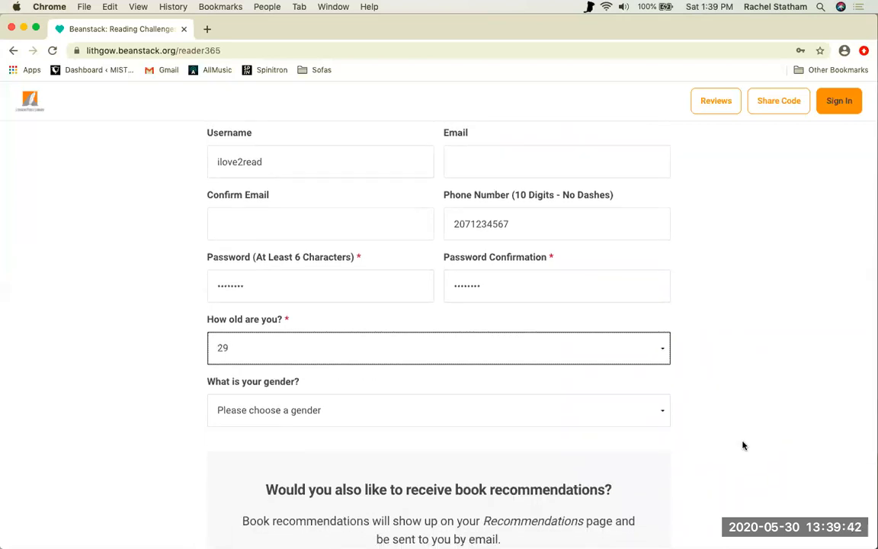
pyautogui.moveTo(712, 399)
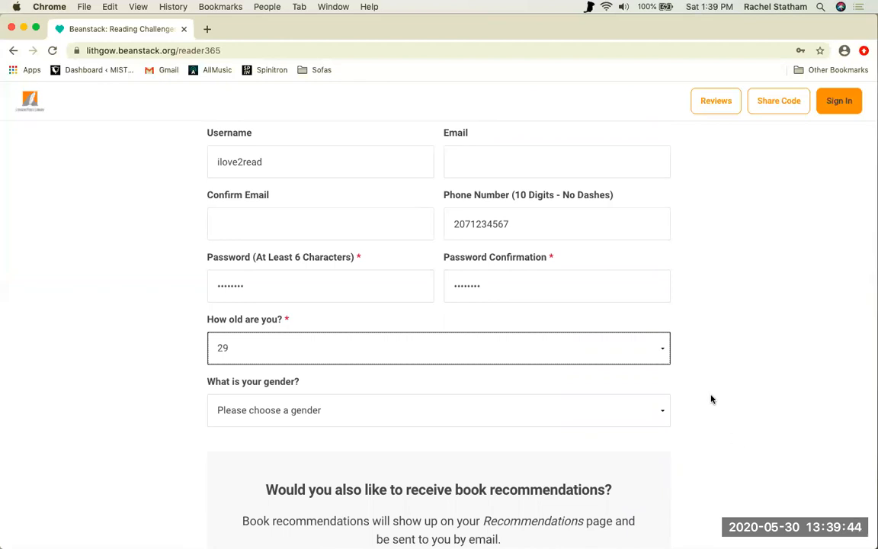
pyautogui.click(438, 410)
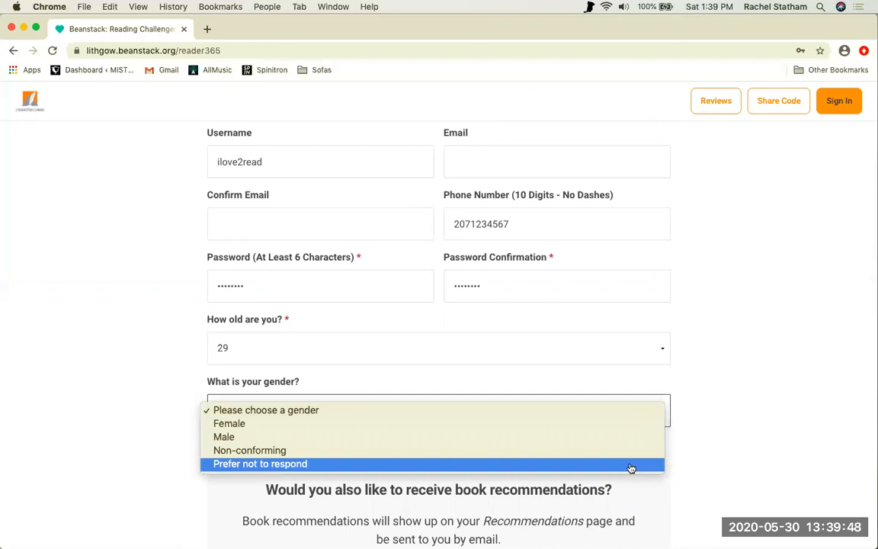
pyautogui.click(260, 463)
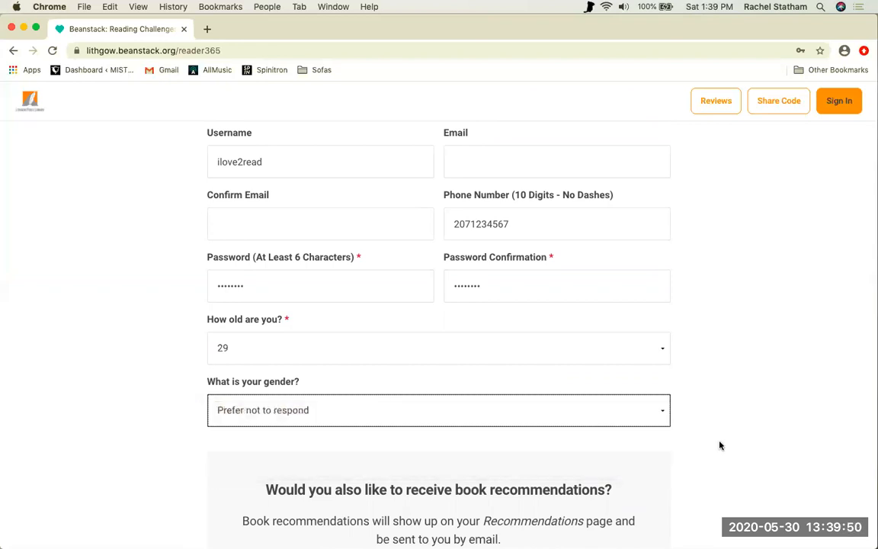
pyautogui.scroll(-3)
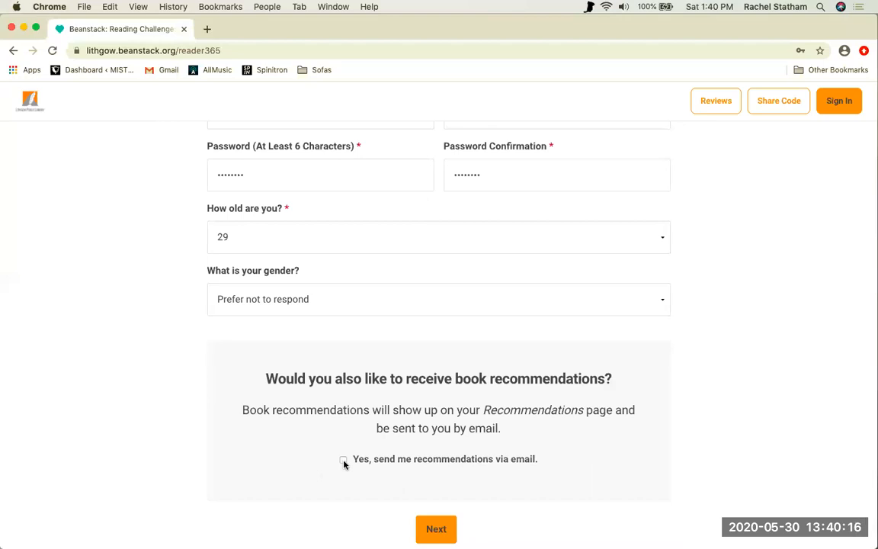
pyautogui.moveTo(545, 494)
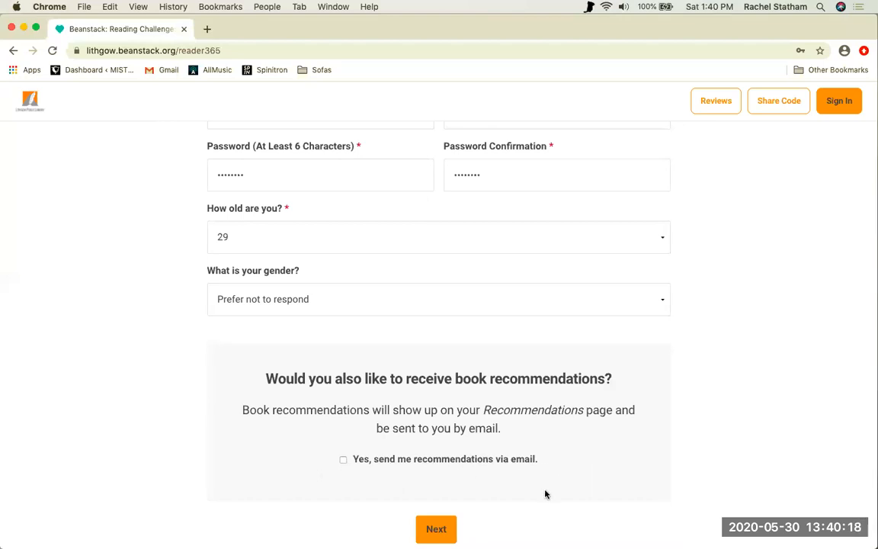
pyautogui.scroll(-3)
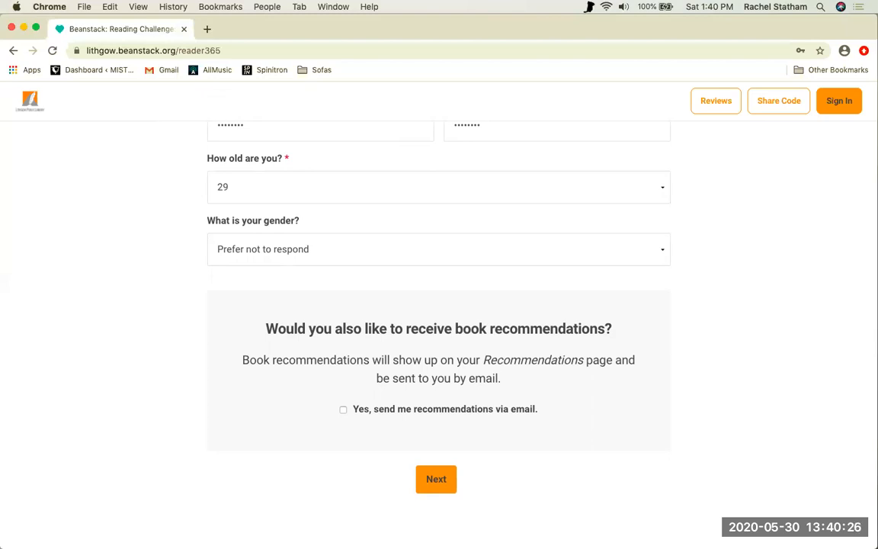
# Submit the reader form to reach the reading challenge selection page.
pyautogui.click(436, 479)
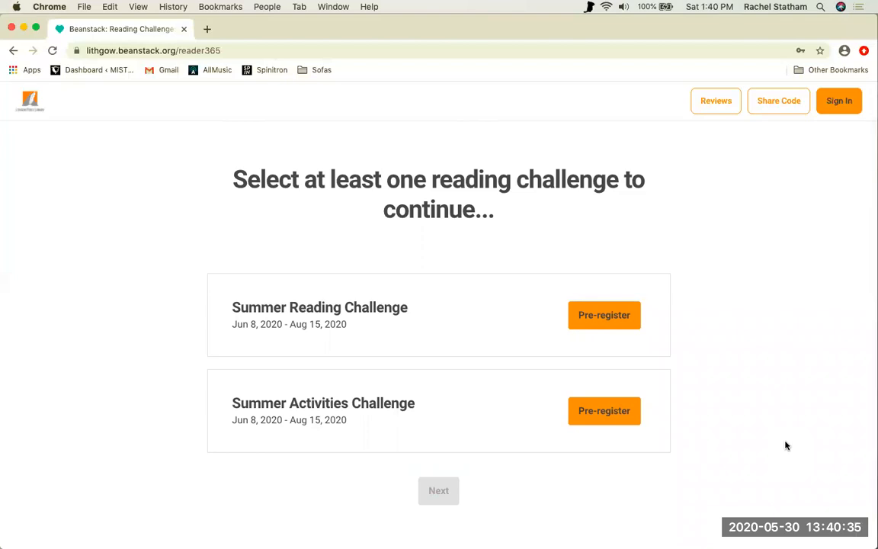
pyautogui.moveTo(700, 349)
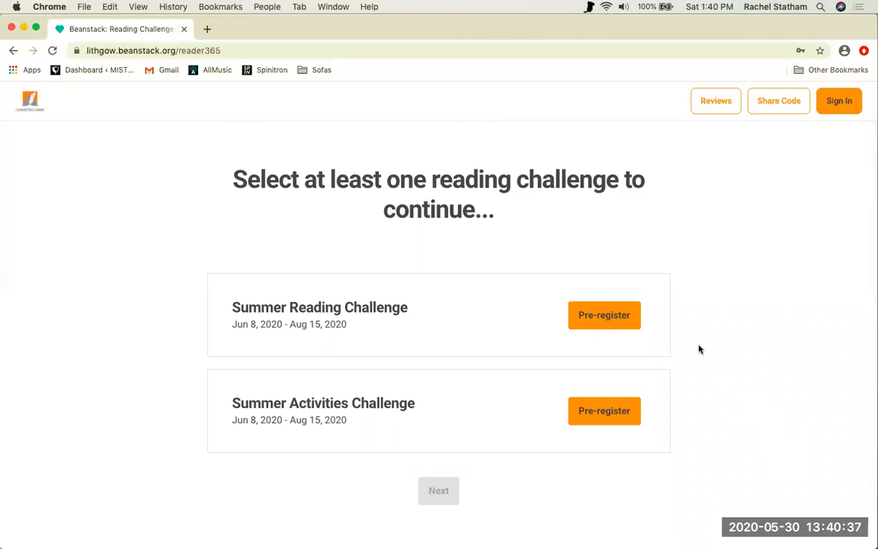
pyautogui.moveTo(604, 314)
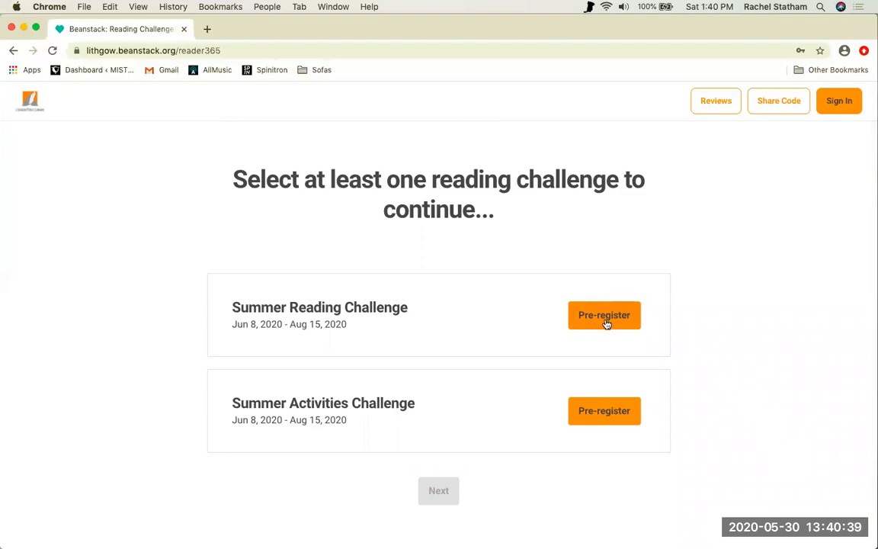
pyautogui.moveTo(603, 411)
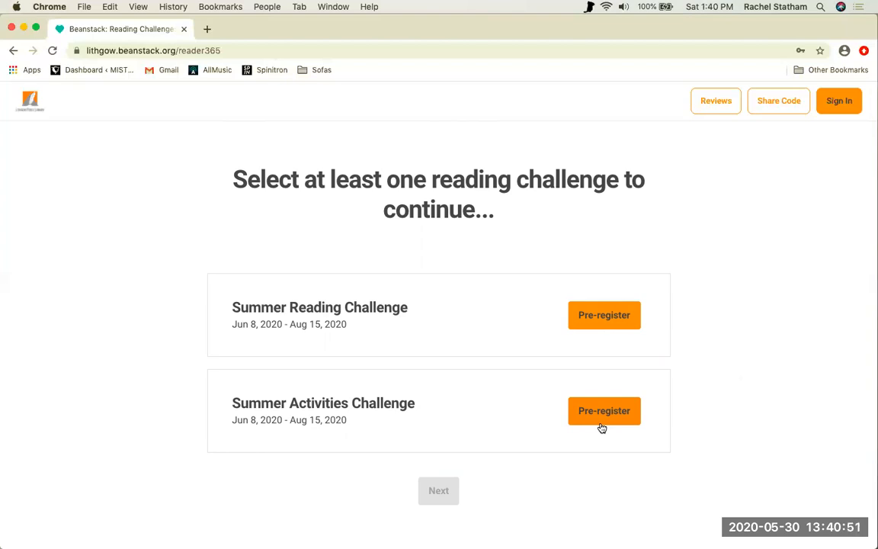
pyautogui.moveTo(630, 424)
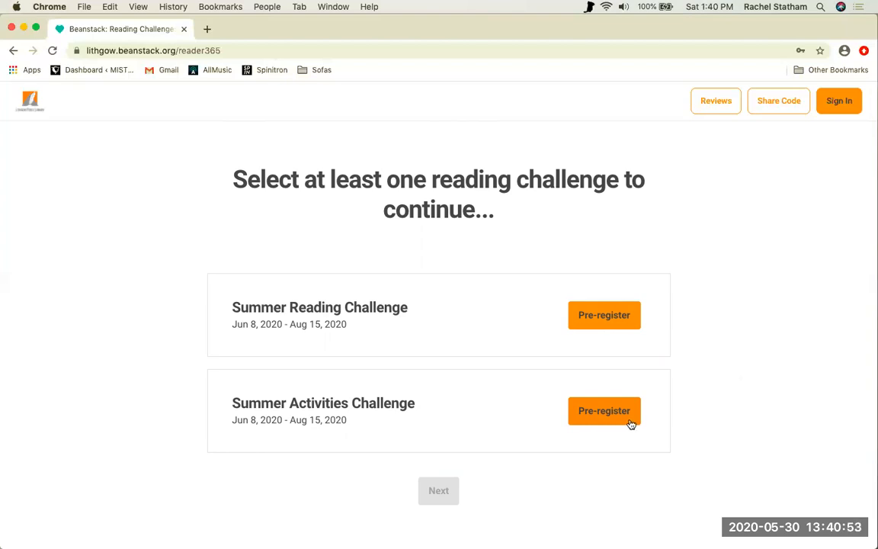
pyautogui.moveTo(678, 341)
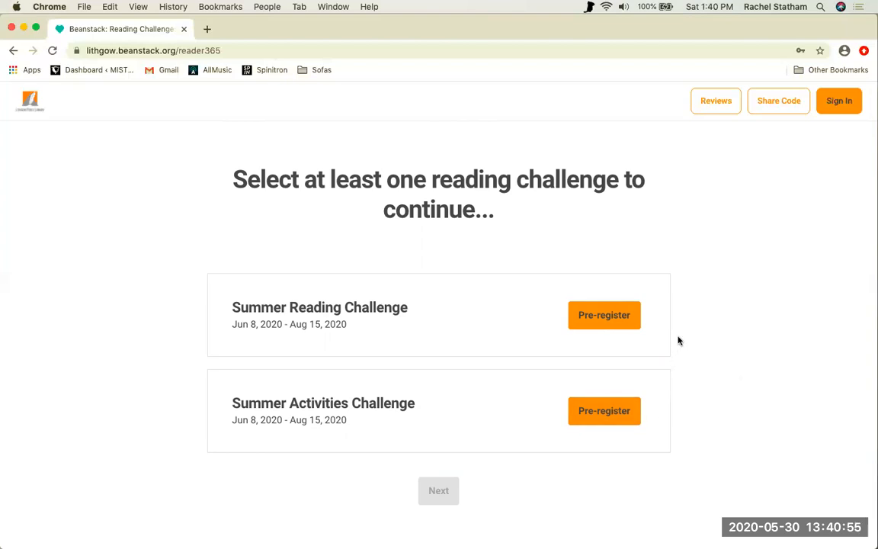
# Pre-register for the Summer Reading Challenge with school Adult - Not Applicable.
pyautogui.click(603, 314)
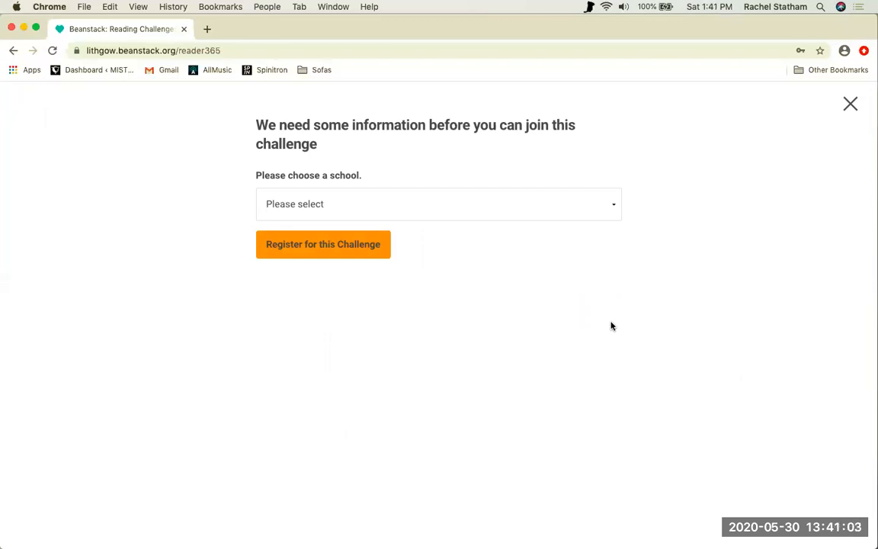
pyautogui.moveTo(602, 291)
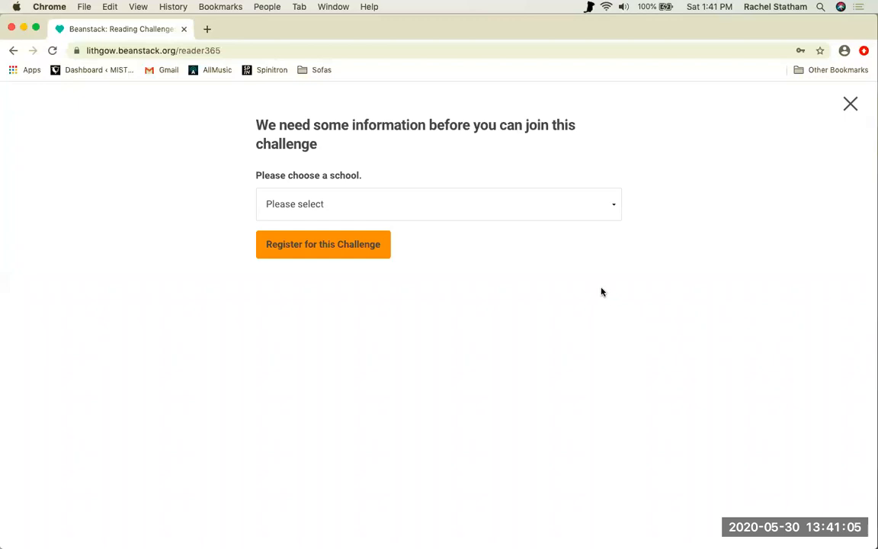
pyautogui.click(438, 204)
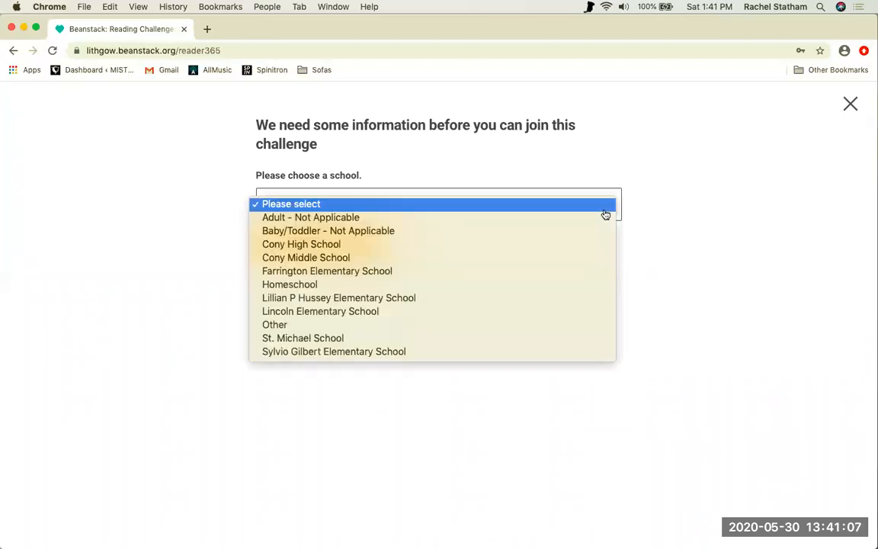
pyautogui.moveTo(594, 217)
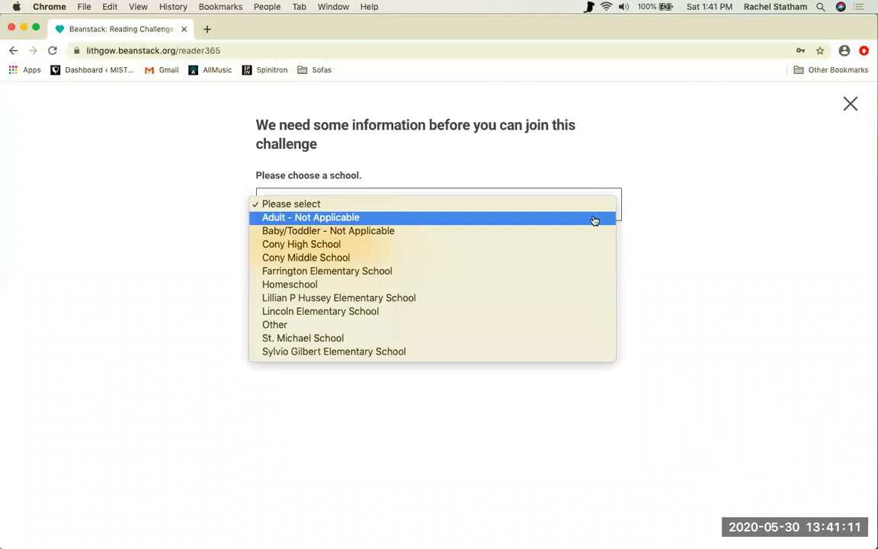
pyautogui.moveTo(583, 230)
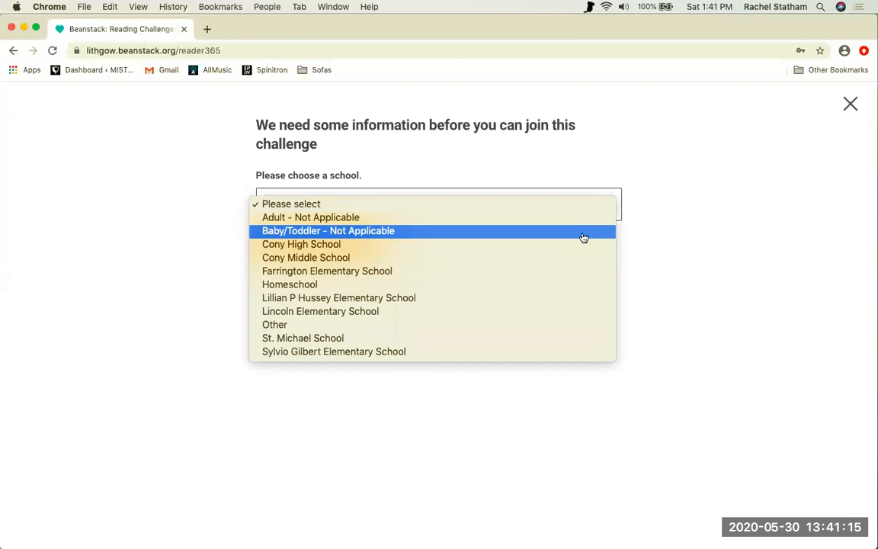
pyautogui.moveTo(552, 284)
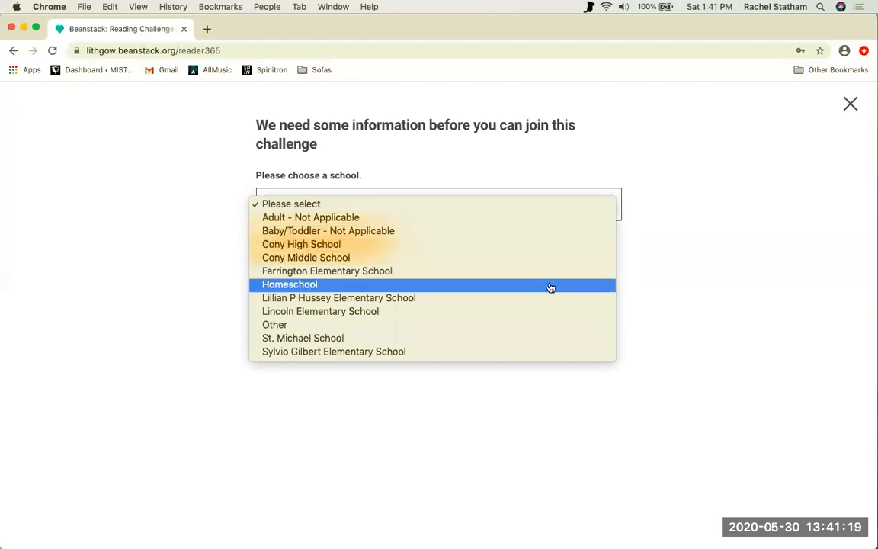
pyautogui.moveTo(544, 325)
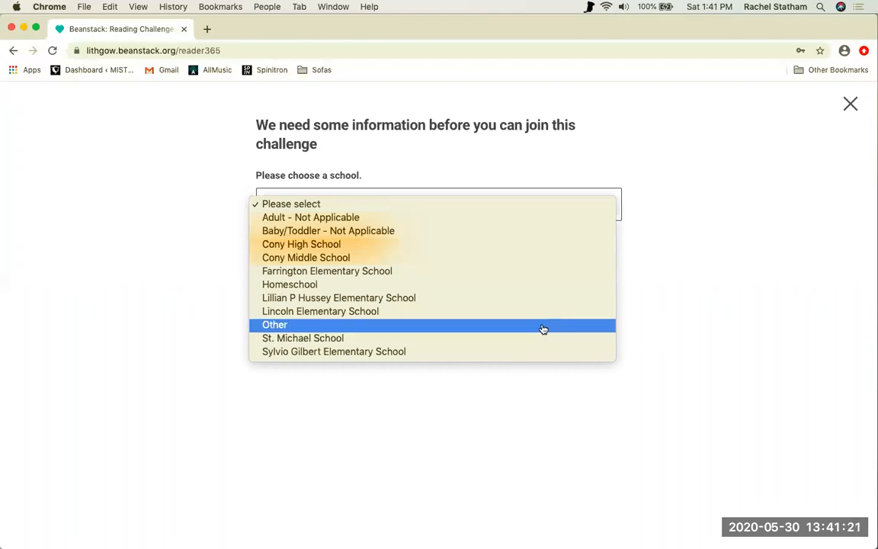
pyautogui.moveTo(542, 244)
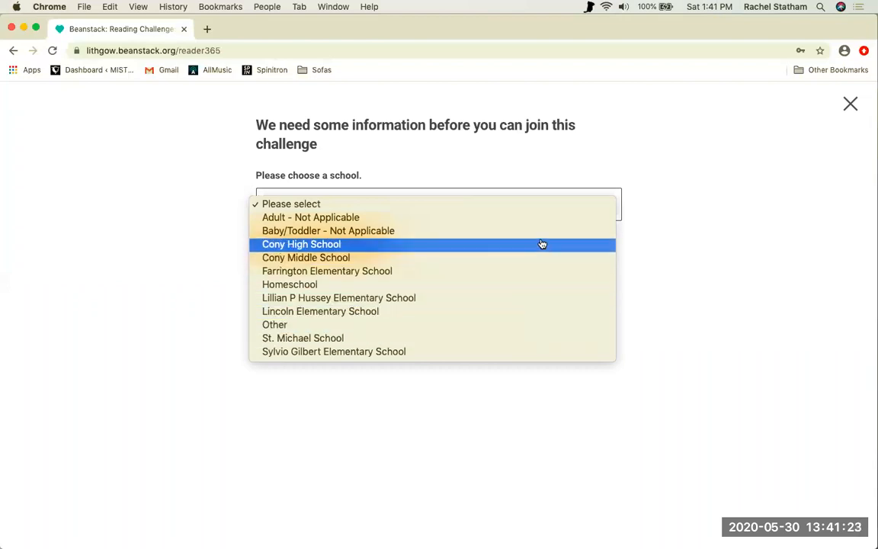
pyautogui.moveTo(561, 338)
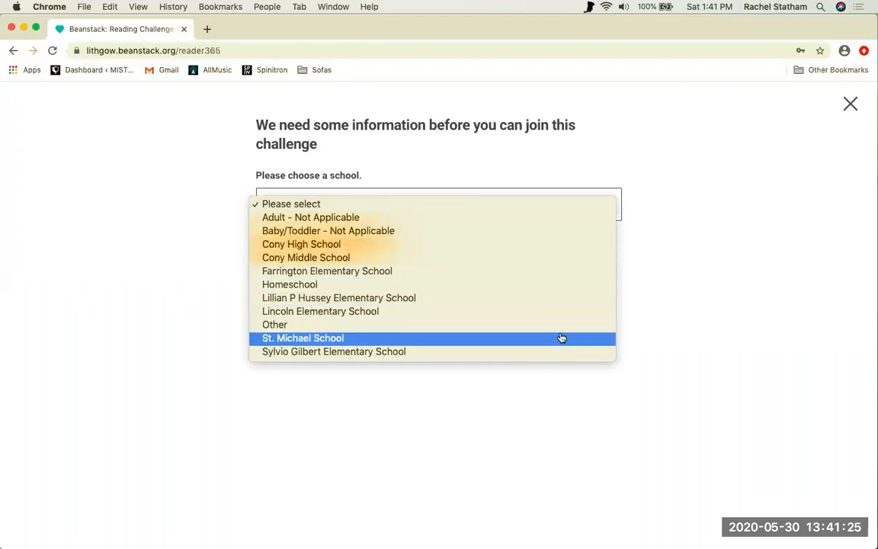
pyautogui.moveTo(551, 284)
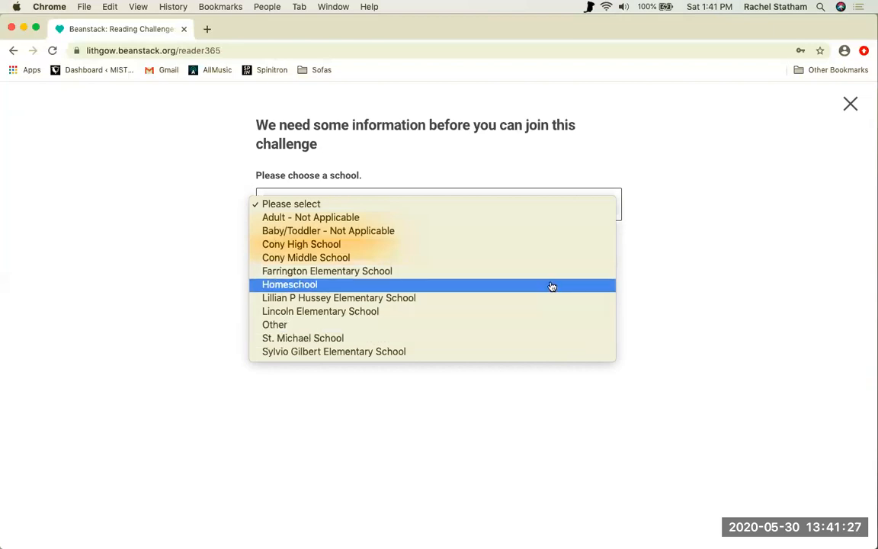
pyautogui.moveTo(539, 217)
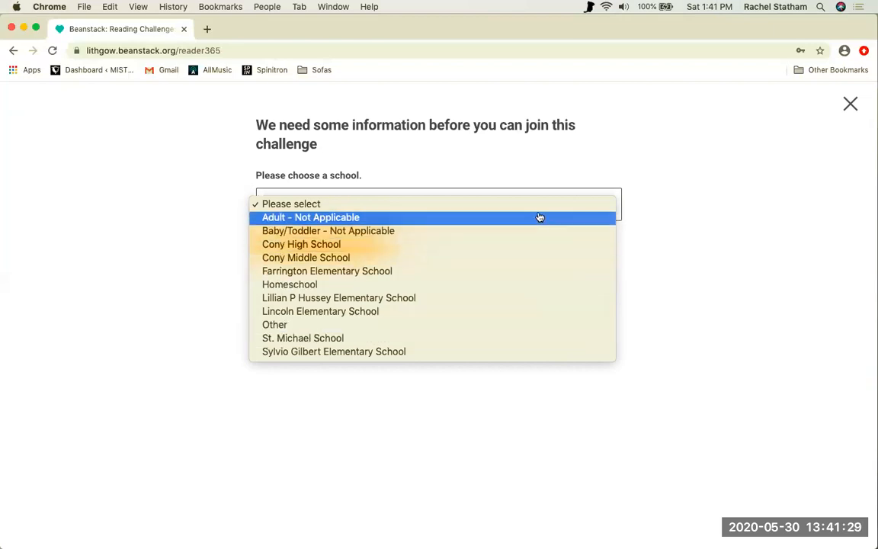
pyautogui.click(310, 217)
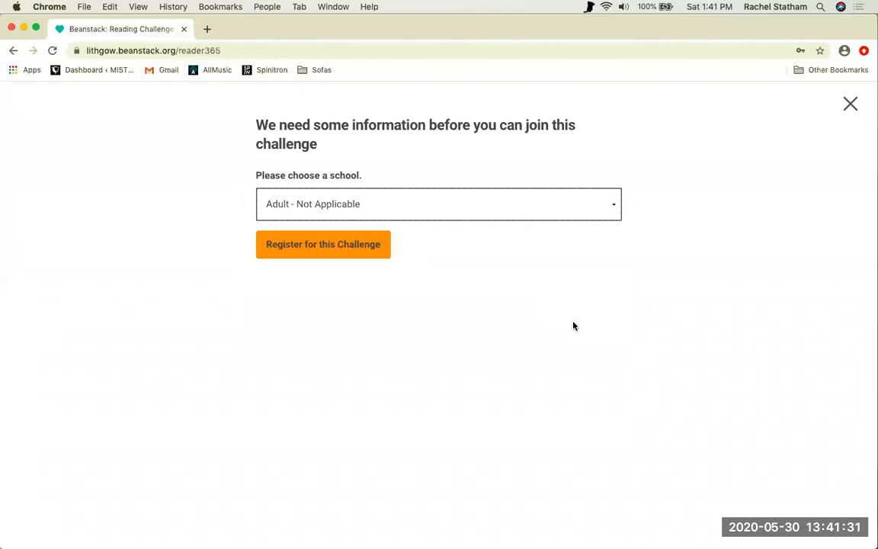
pyautogui.click(322, 244)
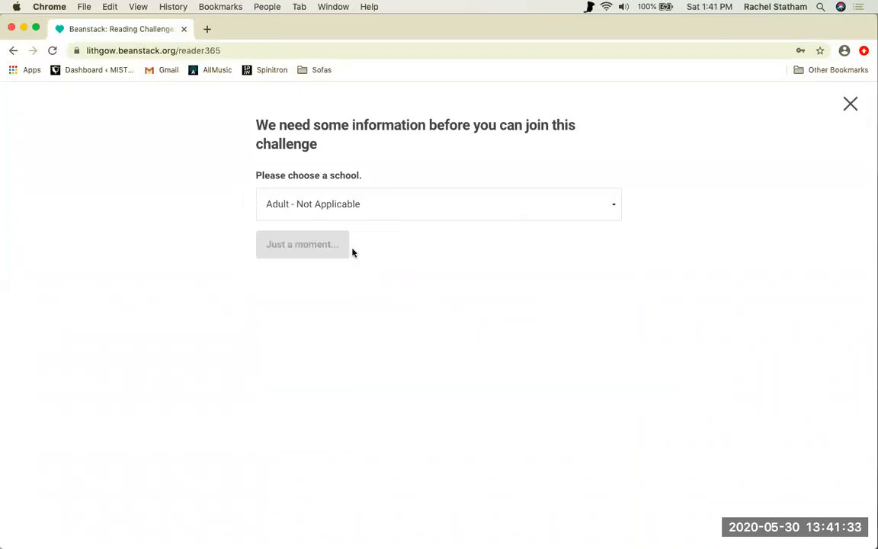
# Join the Summer Activities Challenge, dismissing both Badge Unlocked popups.
pyautogui.click(301, 244)
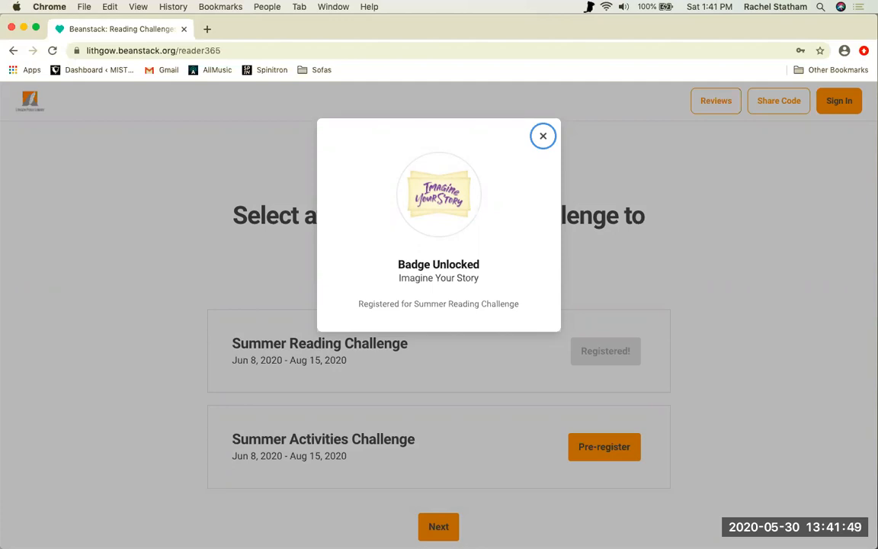
pyautogui.moveTo(709, 380)
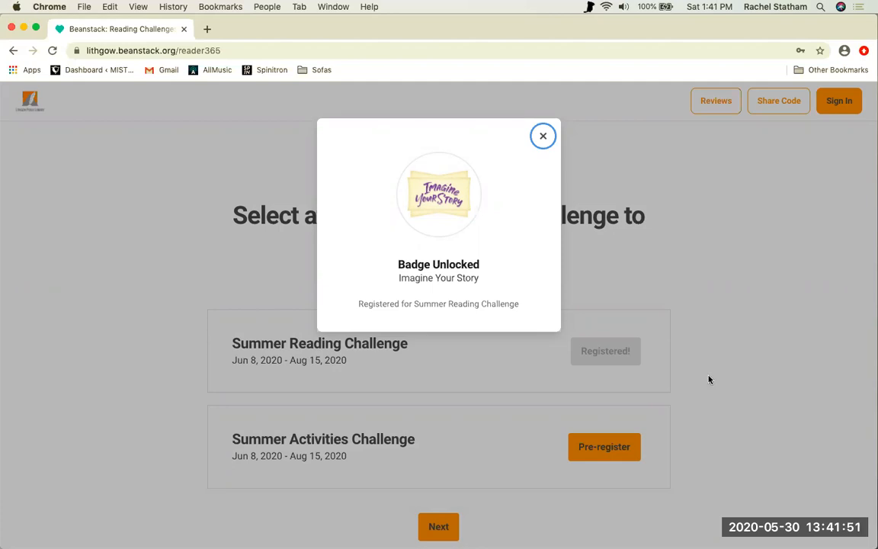
pyautogui.moveTo(531, 173)
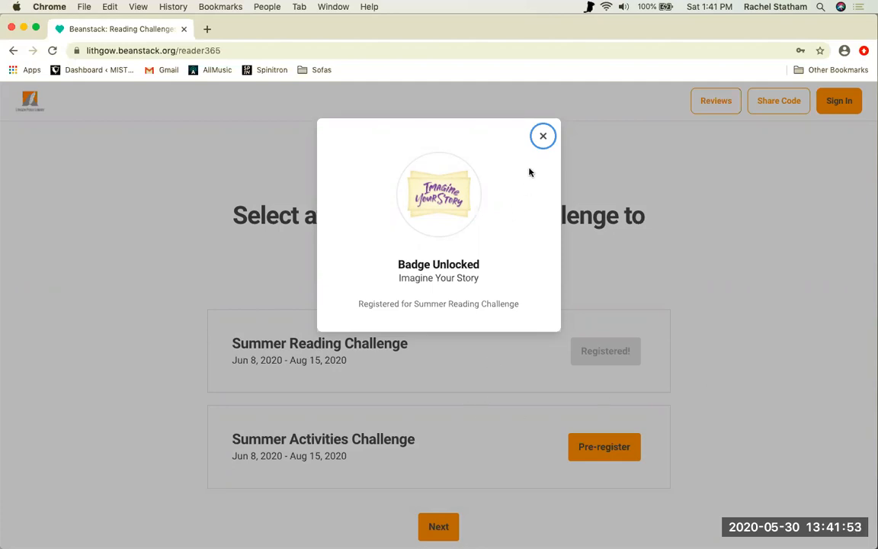
pyautogui.click(543, 135)
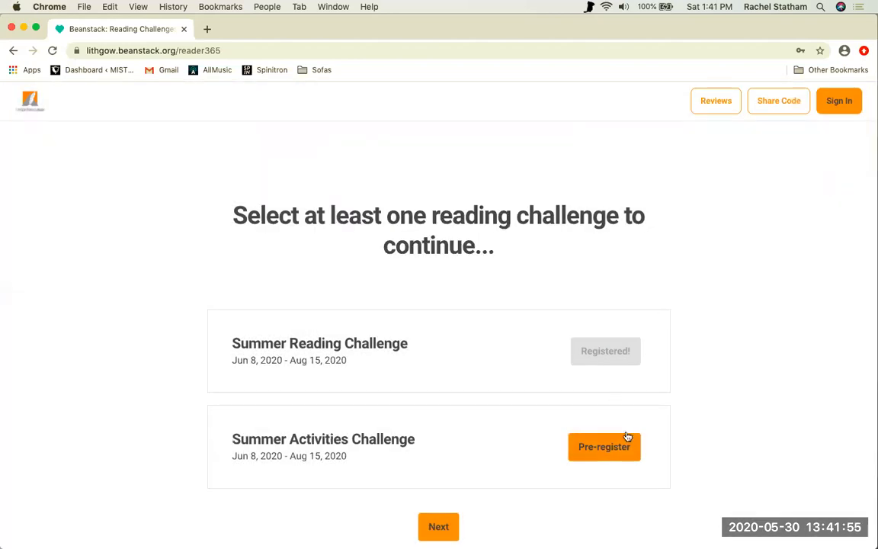
pyautogui.moveTo(598, 452)
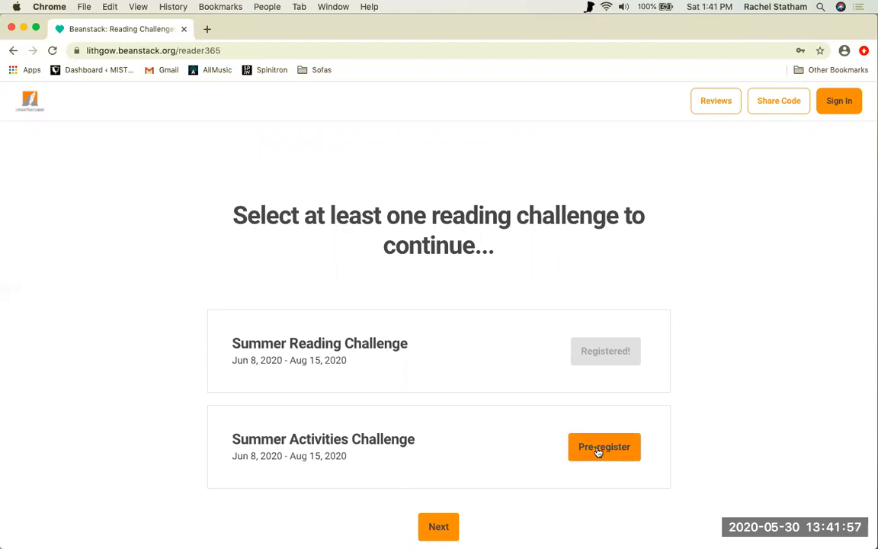
pyautogui.click(604, 446)
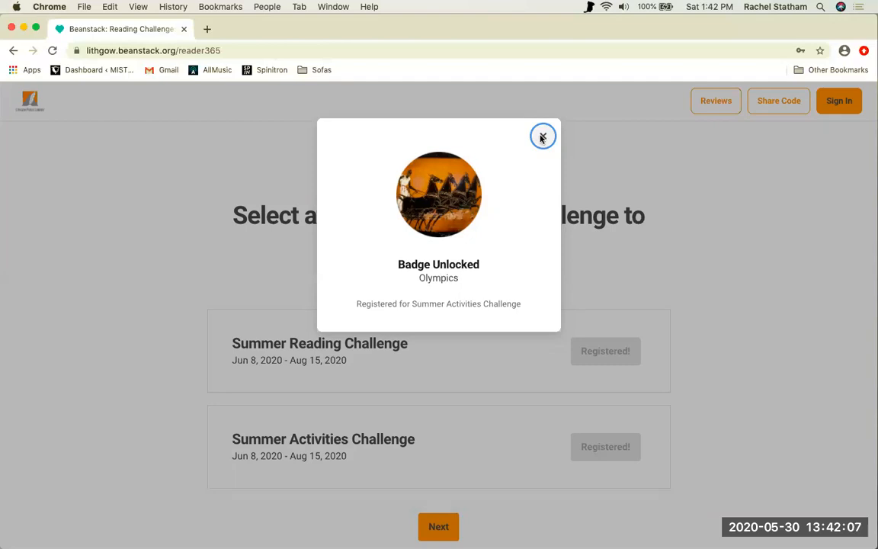
pyautogui.click(543, 137)
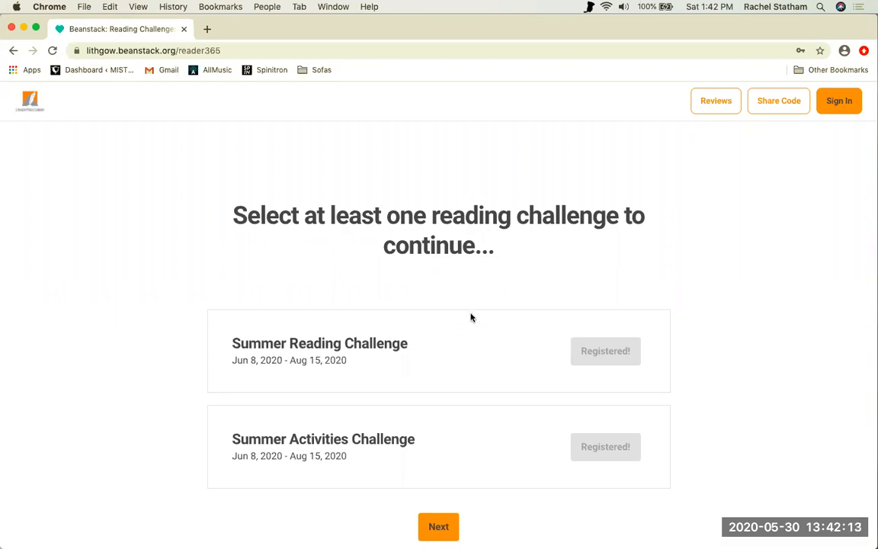
pyautogui.moveTo(458, 458)
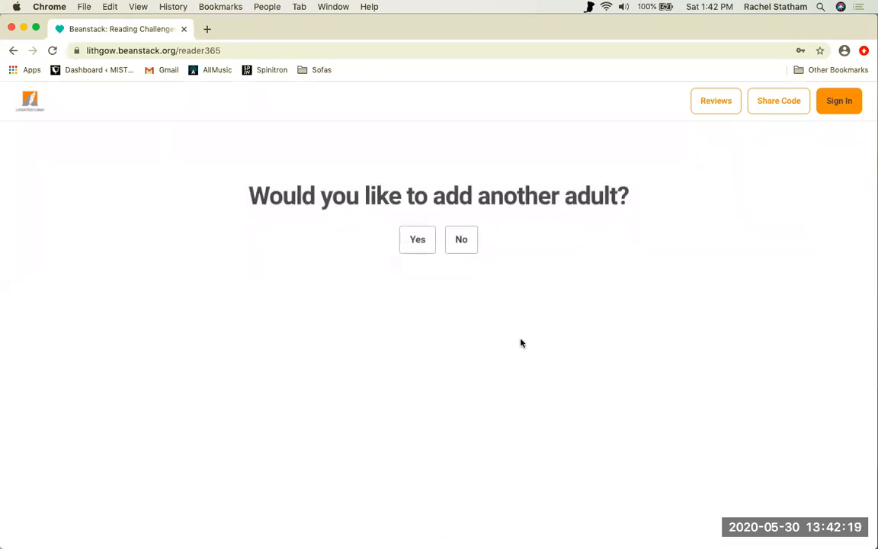
pyautogui.moveTo(461, 239)
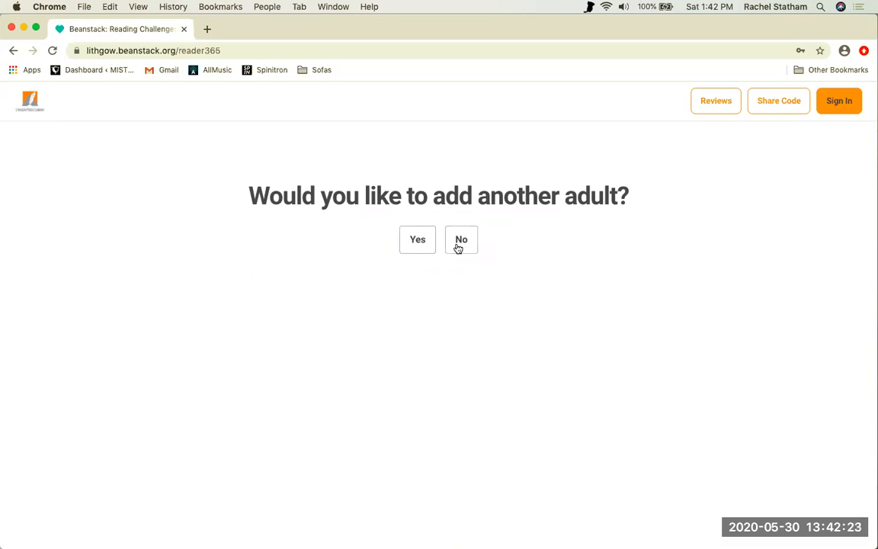
# Answer No to adding another adult.
pyautogui.click(461, 240)
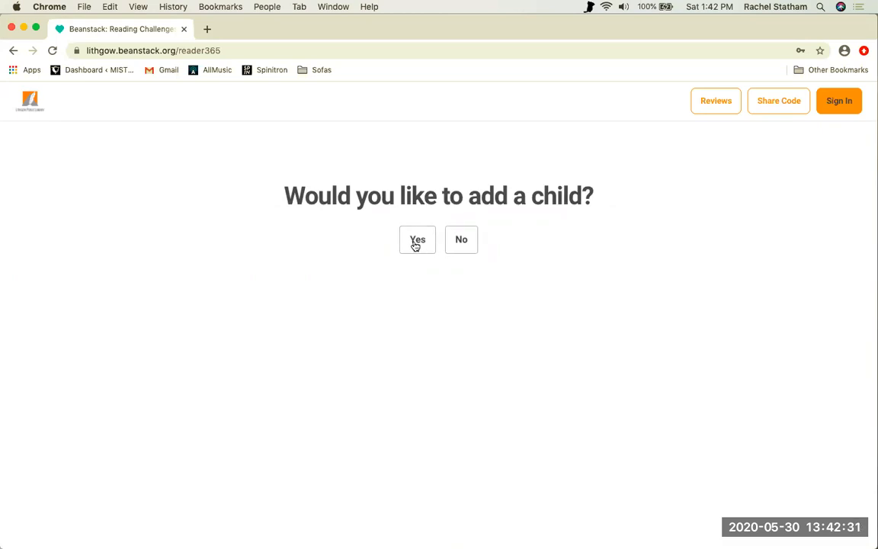
# Add child John Doe, age 9, gender Prefer not to respond, and submit.
pyautogui.click(416, 239)
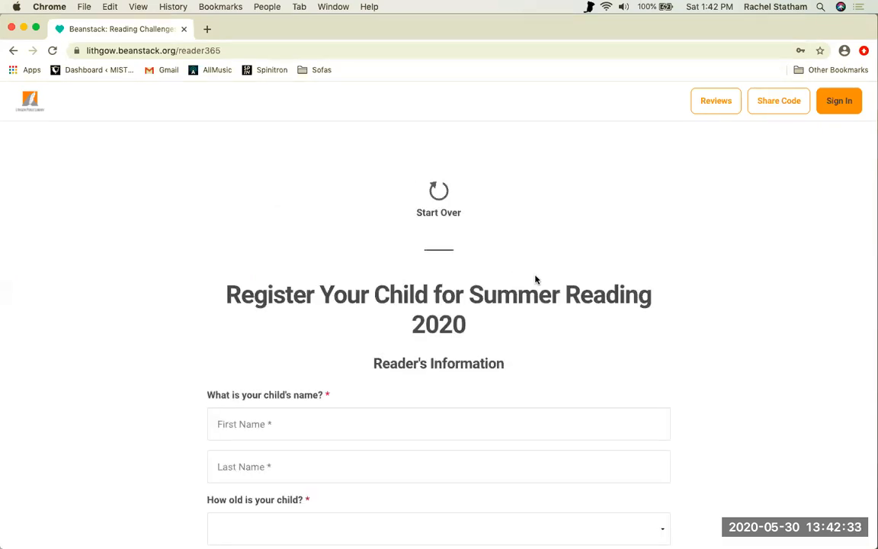
pyautogui.moveTo(645, 273)
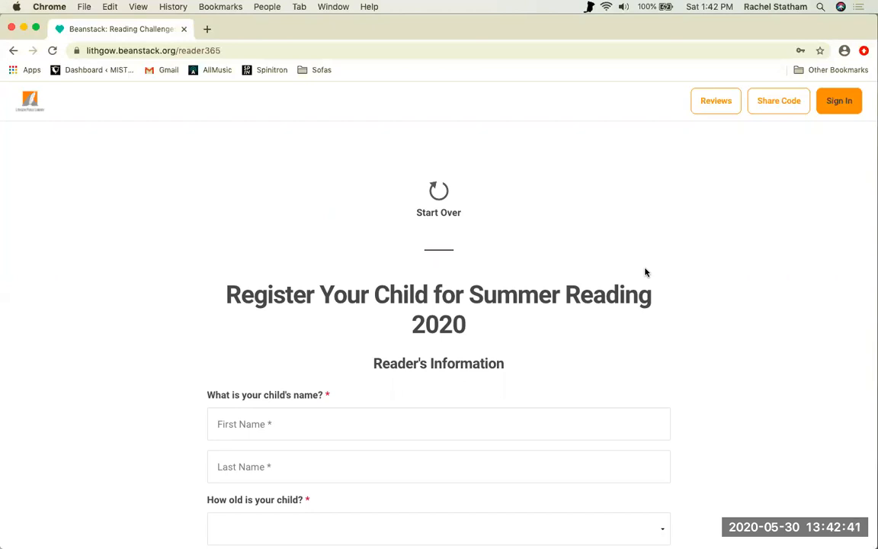
pyautogui.scroll(-3)
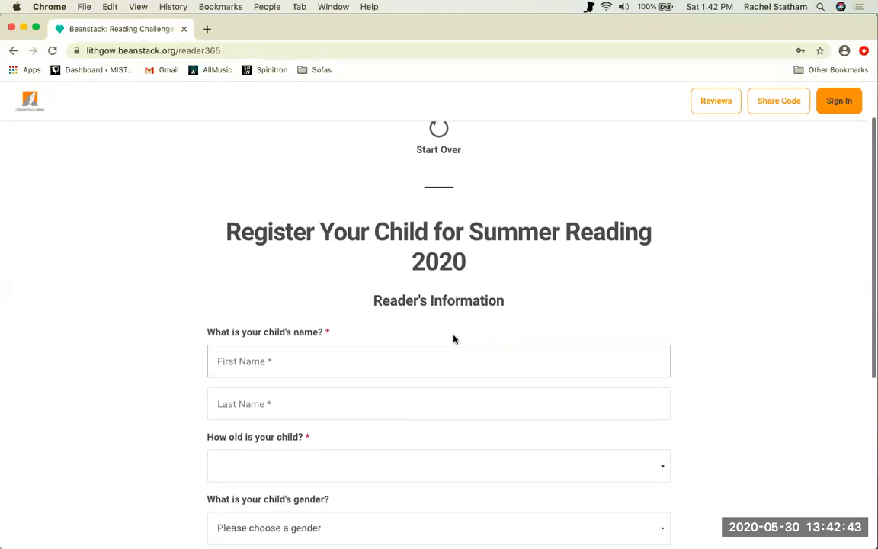
pyautogui.write('John')
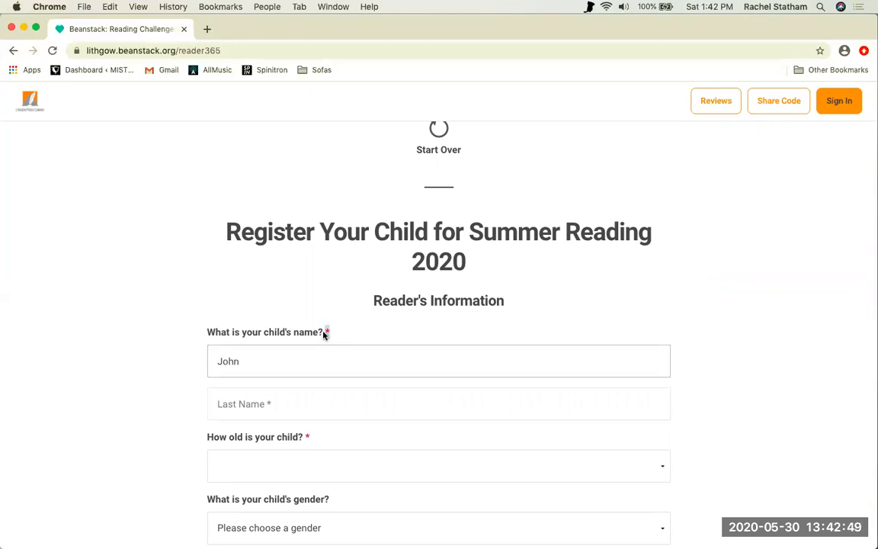
pyautogui.write('Do')
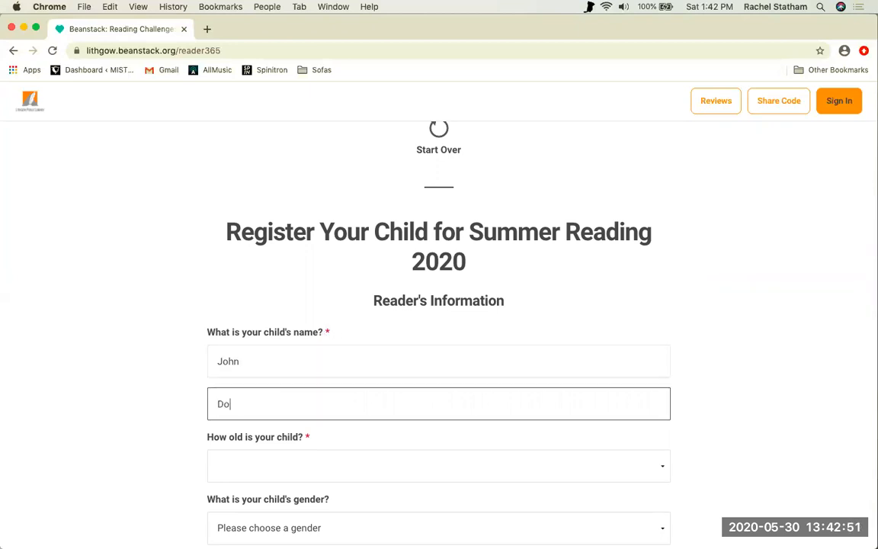
pyautogui.click(438, 465)
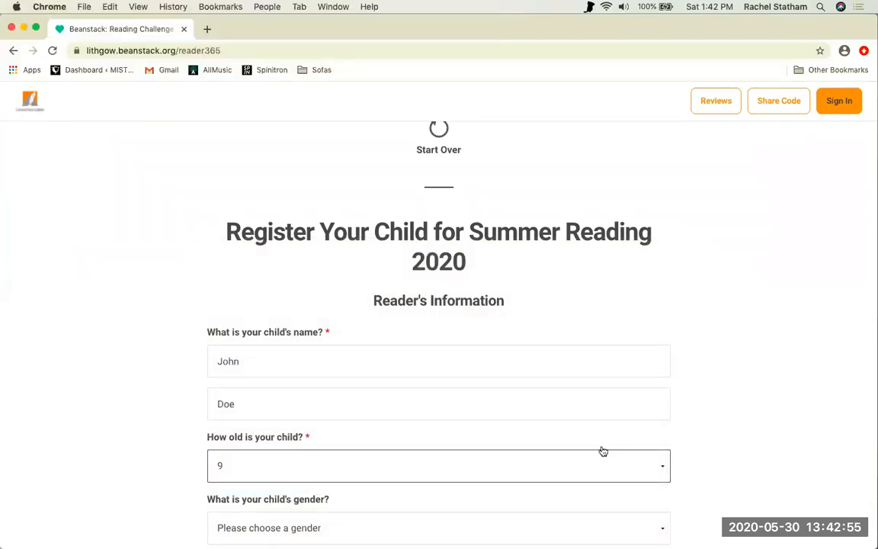
pyautogui.scroll(-3)
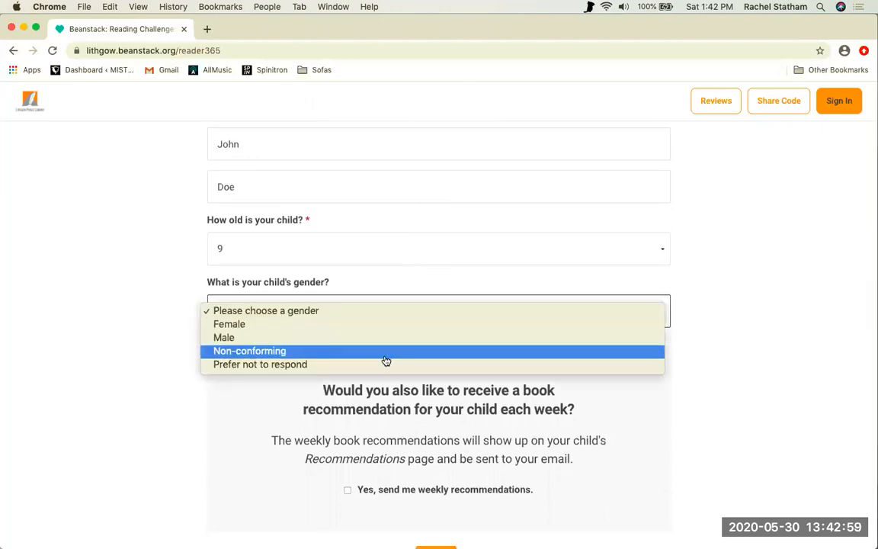
pyautogui.click(259, 363)
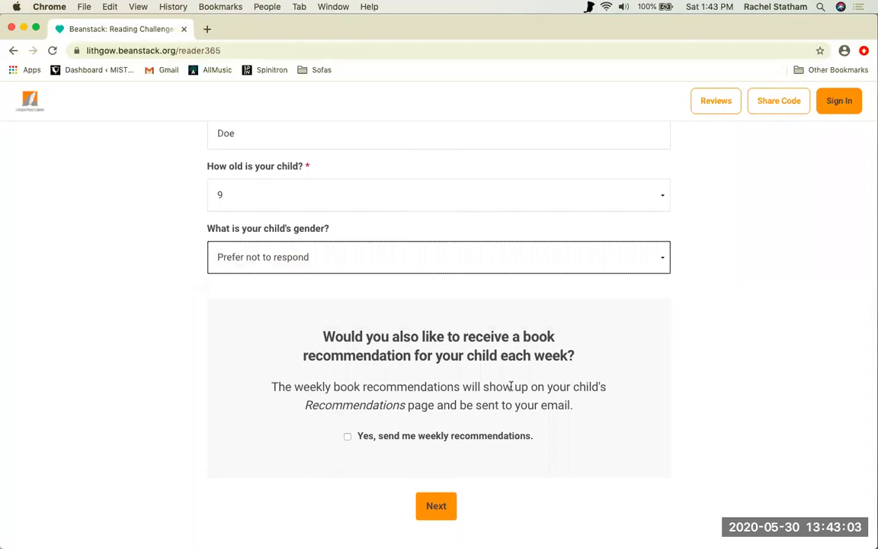
pyautogui.moveTo(415, 402)
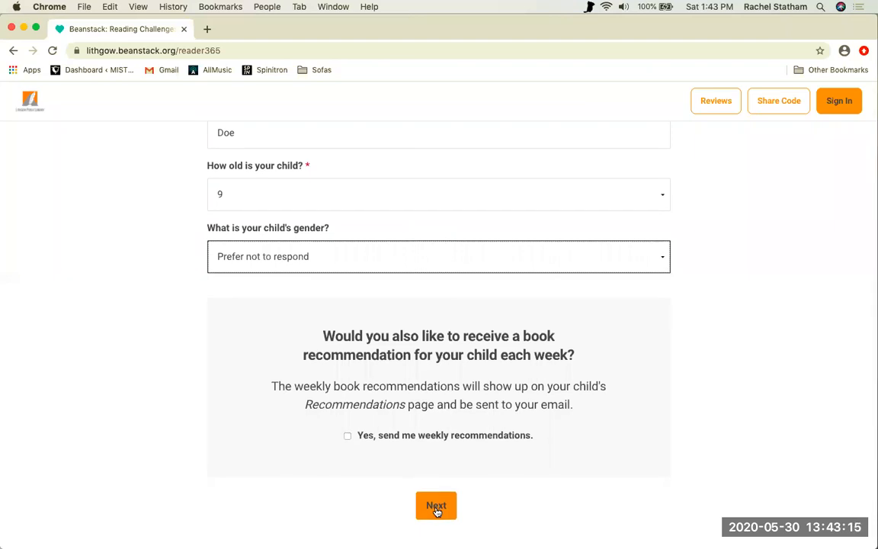
pyautogui.click(436, 505)
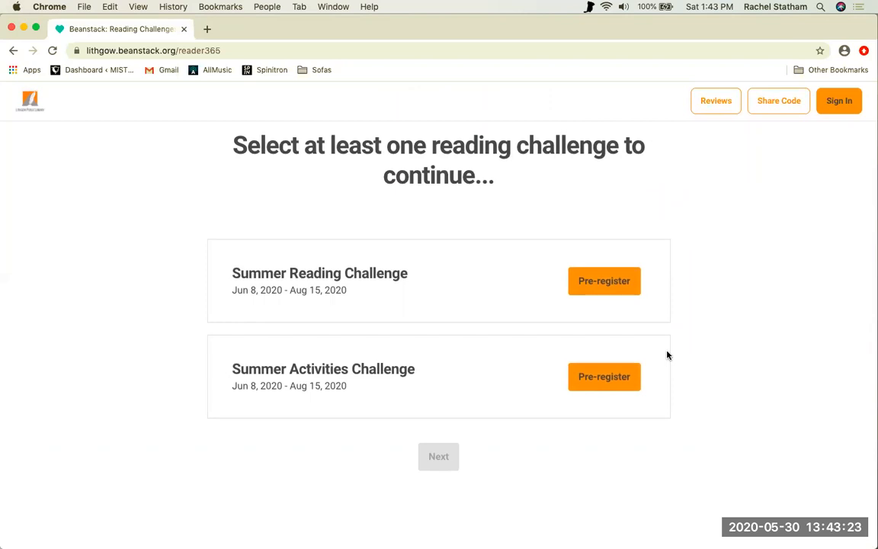
pyautogui.moveTo(603, 281)
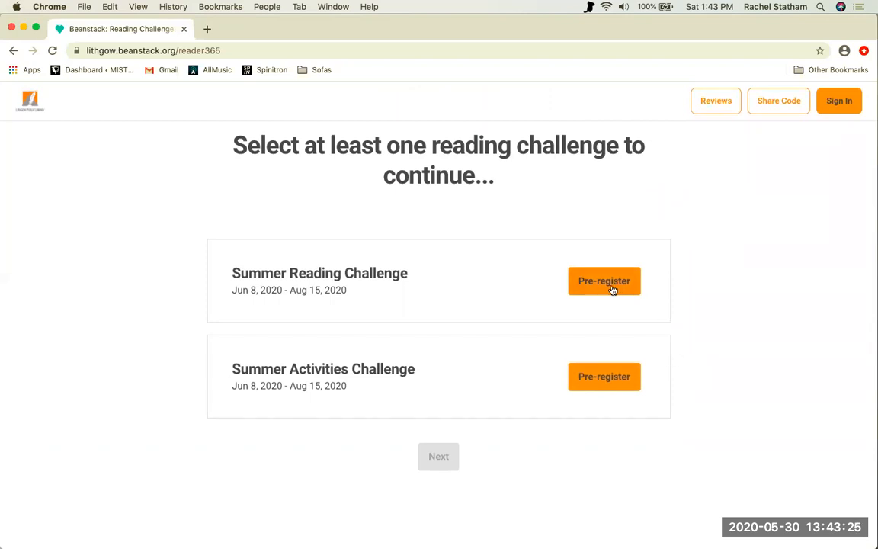
# Register John for the Summer Reading Challenge with a school and dismiss the badge popup.
pyautogui.click(604, 280)
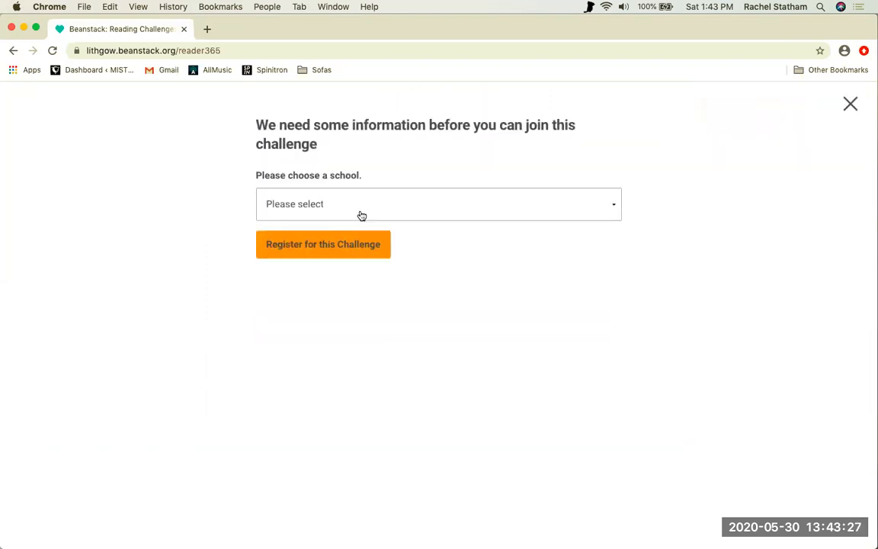
pyautogui.click(438, 203)
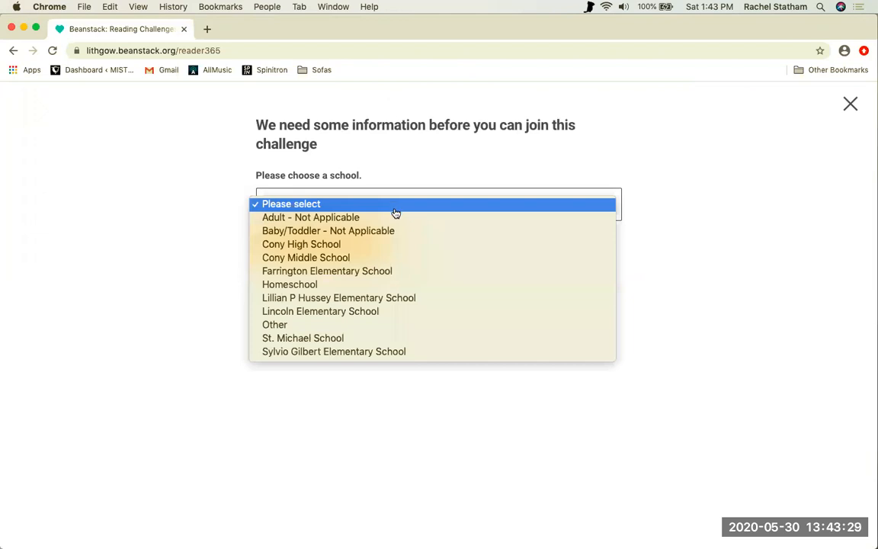
pyautogui.moveTo(378, 271)
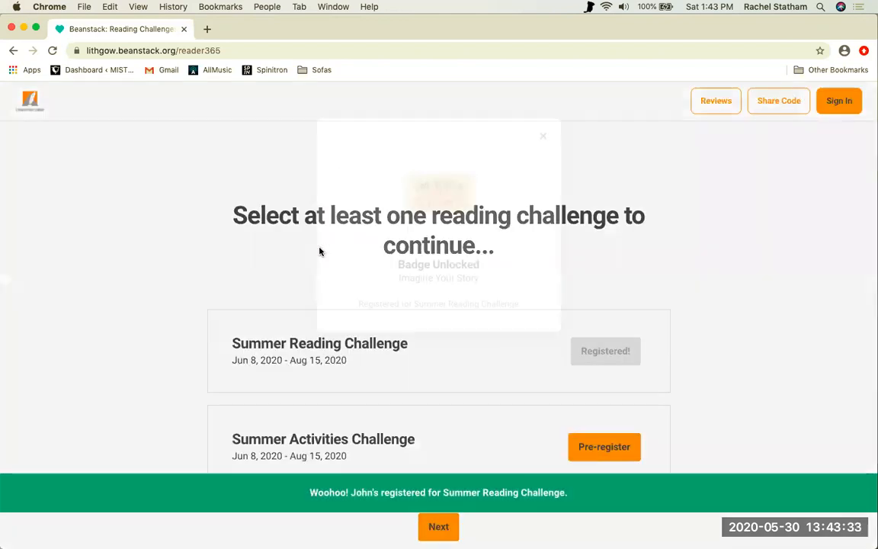
pyautogui.click(543, 136)
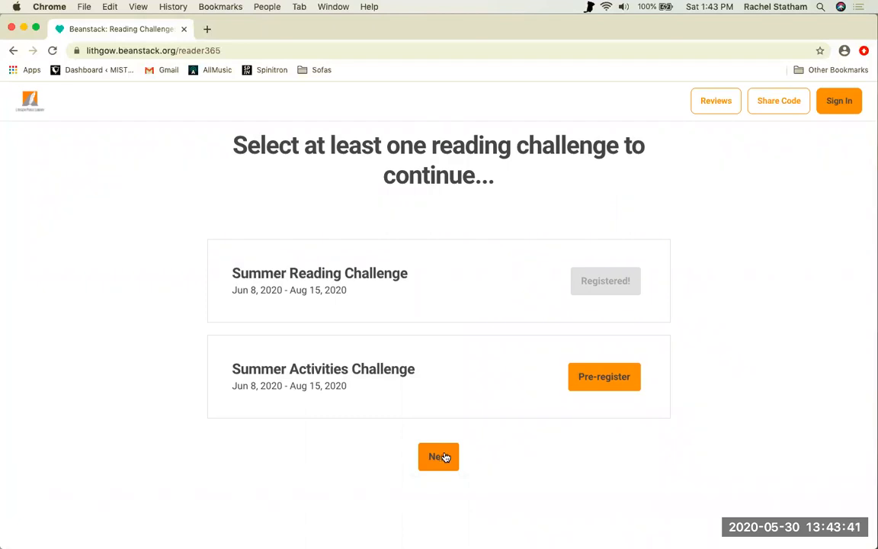
pyautogui.click(438, 456)
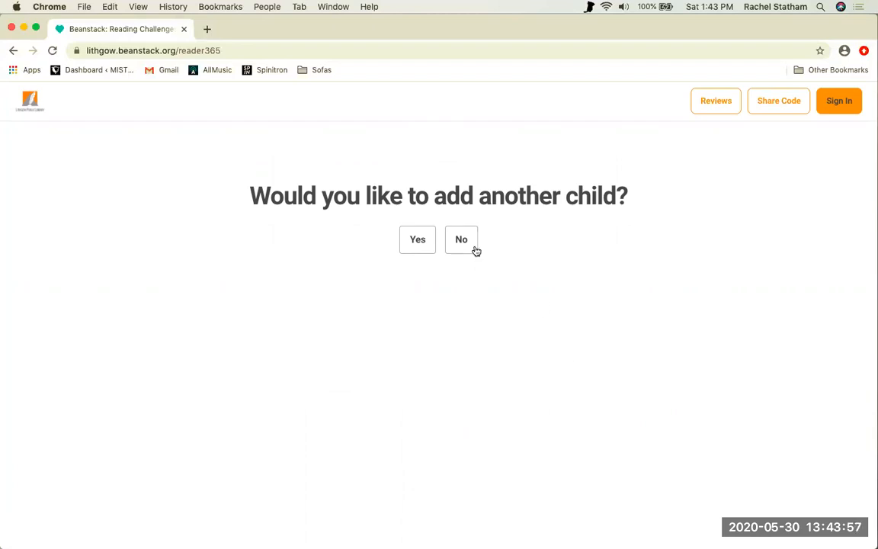
pyautogui.click(461, 239)
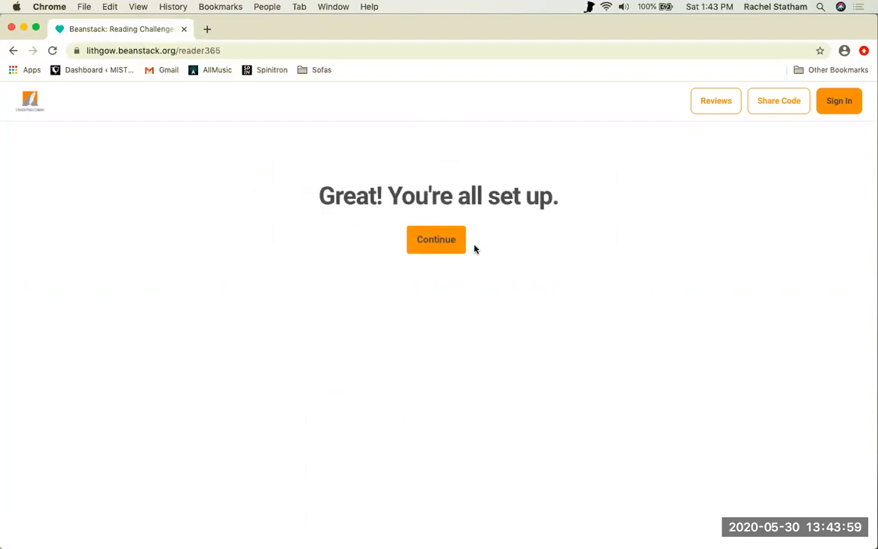
pyautogui.click(435, 239)
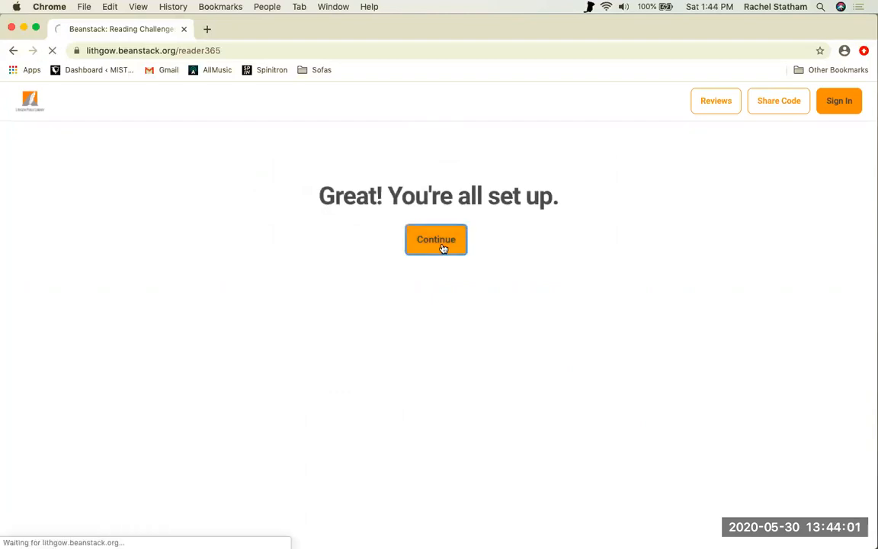
pyautogui.click(435, 239)
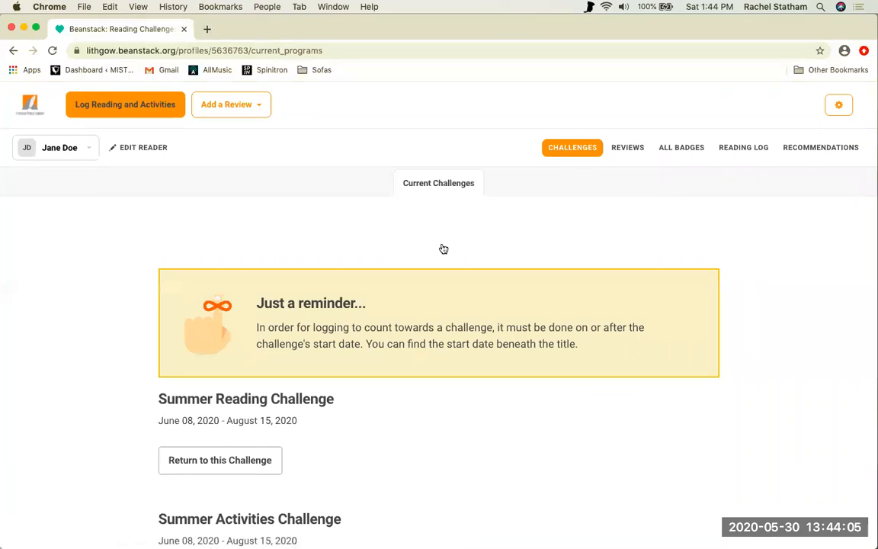
pyautogui.moveTo(151, 213)
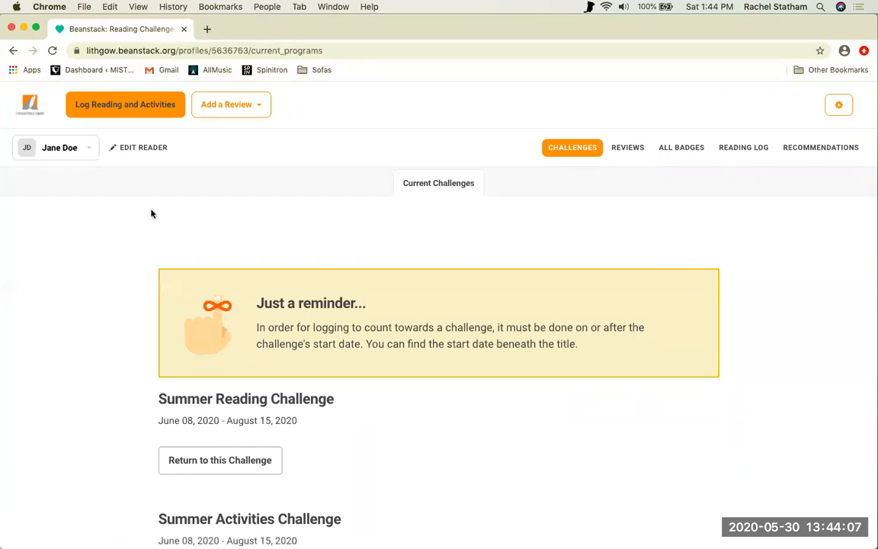
# Open the reader switcher on Jane Doe's challenges page to show John Doe listed.
pyautogui.click(59, 147)
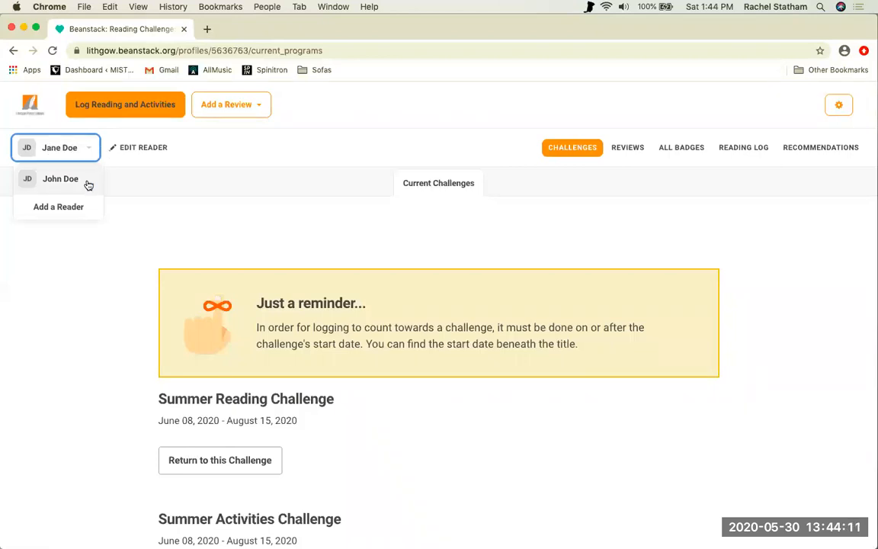
pyautogui.moveTo(60, 178)
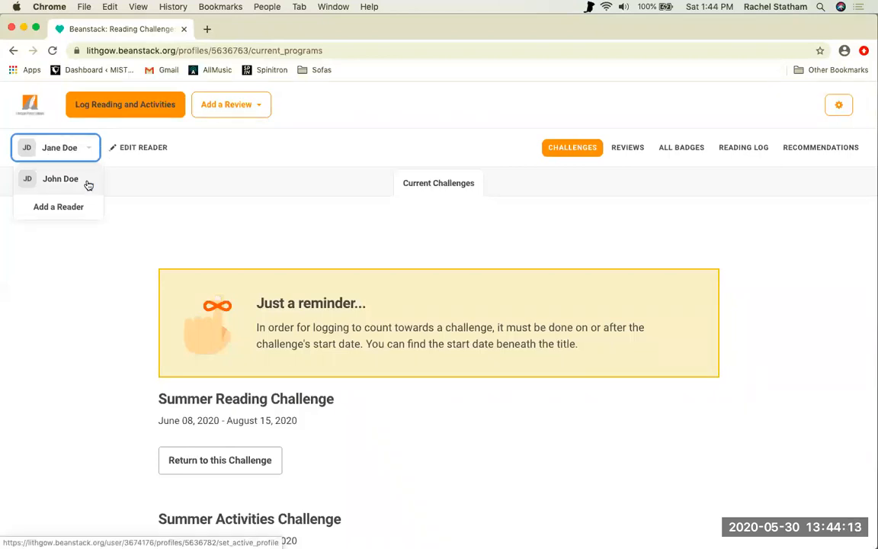
pyautogui.moveTo(58, 206)
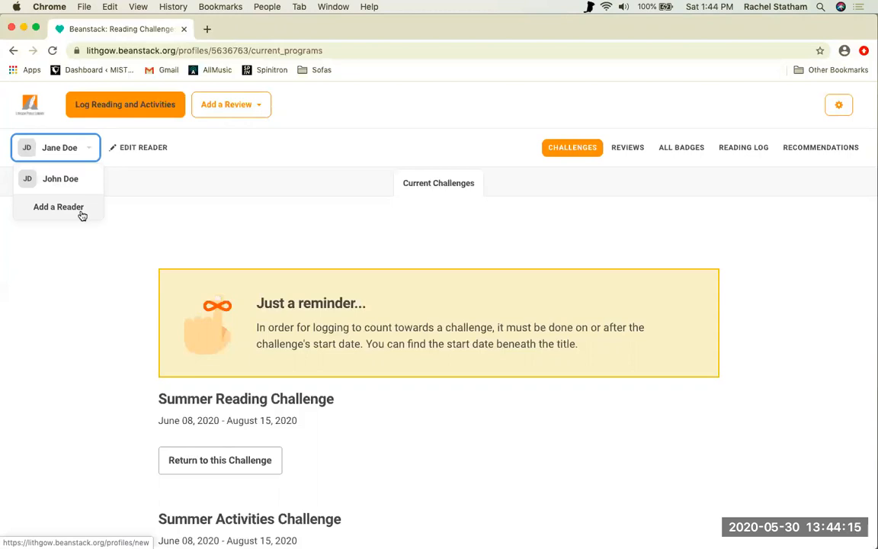
pyautogui.moveTo(160, 217)
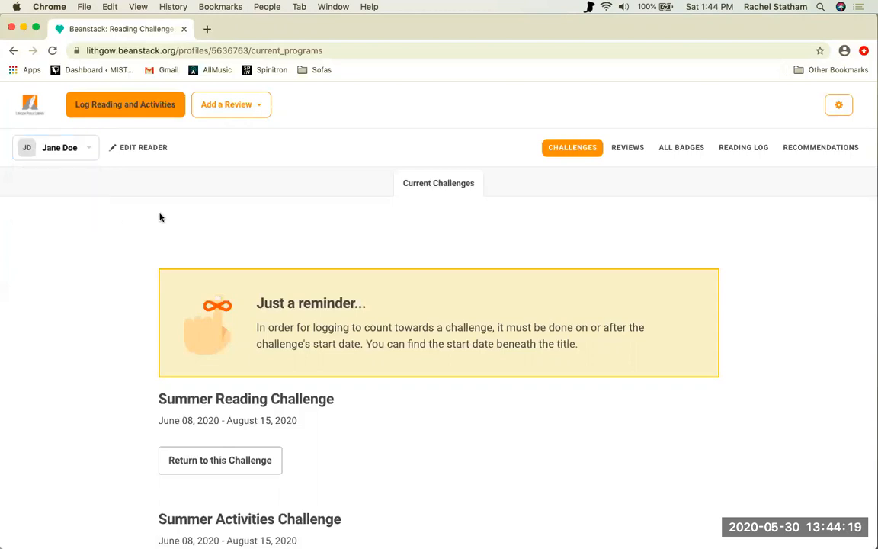
pyautogui.moveTo(217, 131)
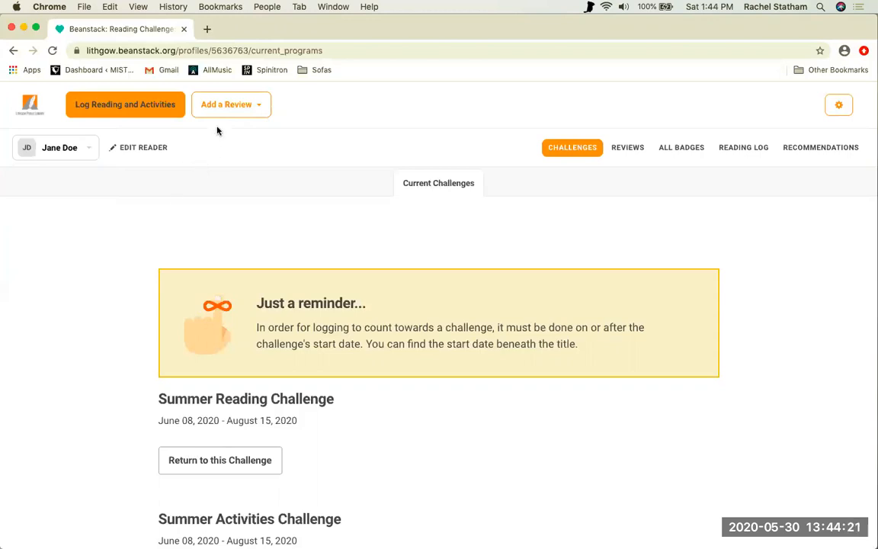